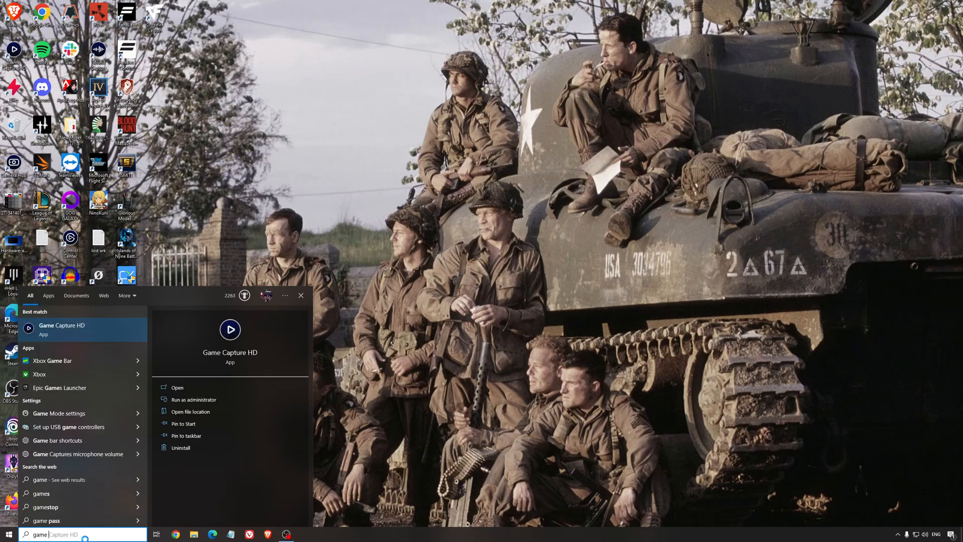
- Open the Windows Game Mode settings page, where Game Mode is switched on
left_click(59, 413)
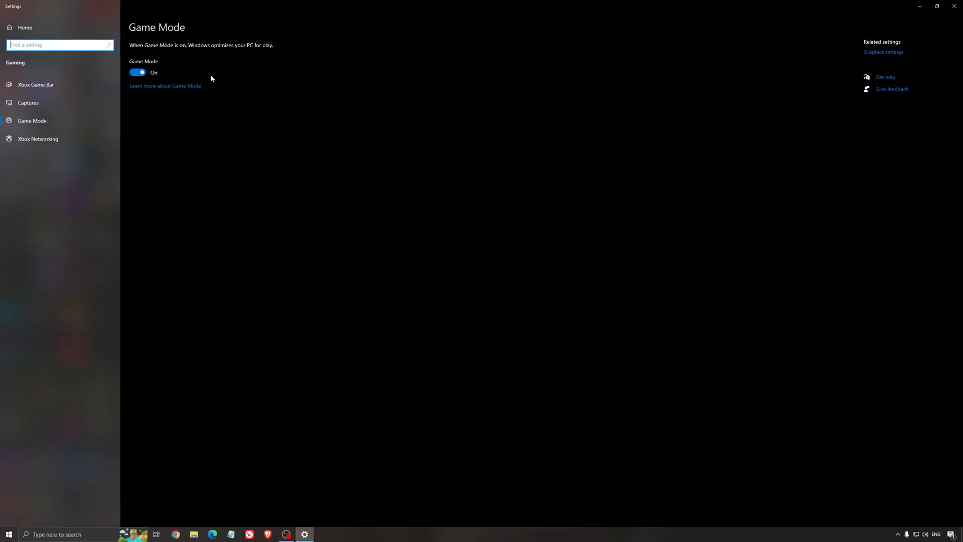
mouse_move(353, 129)
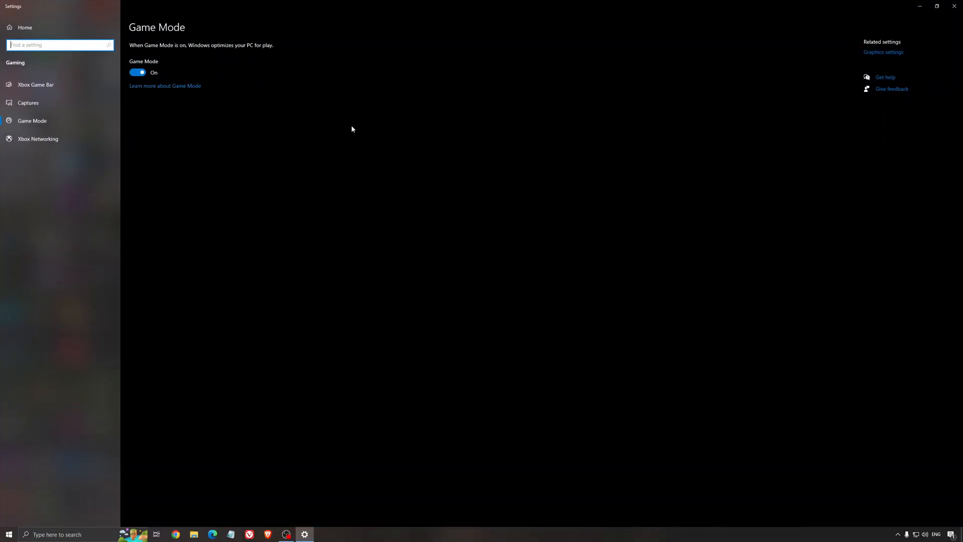
mouse_move(372, 176)
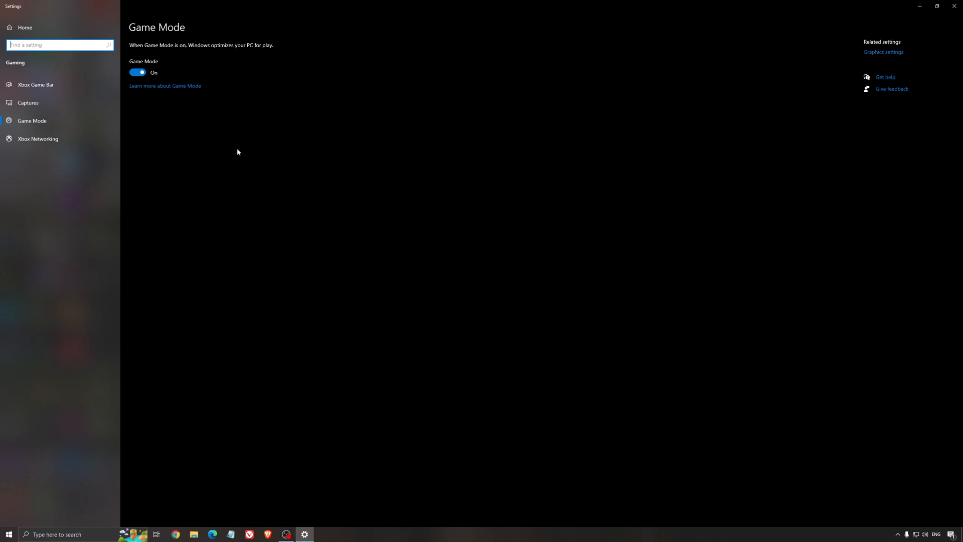
mouse_move(295, 154)
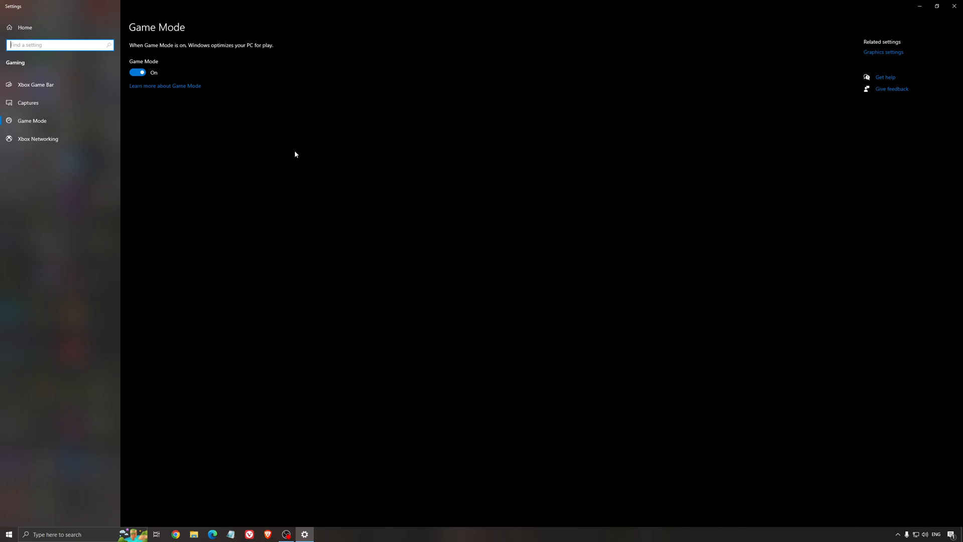
mouse_move(251, 148)
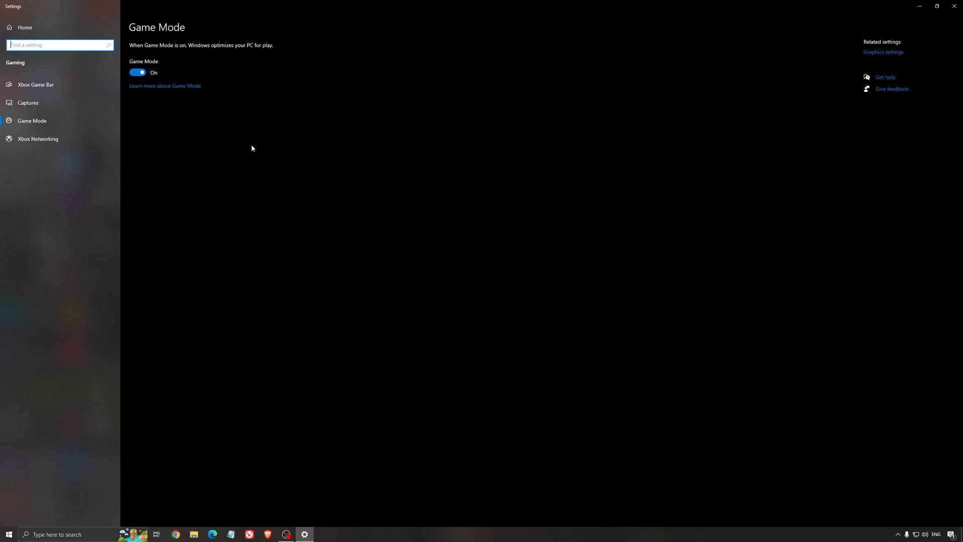
- Show the Xbox Game Bar settings page, with the Game Bar switched off
left_click(35, 85)
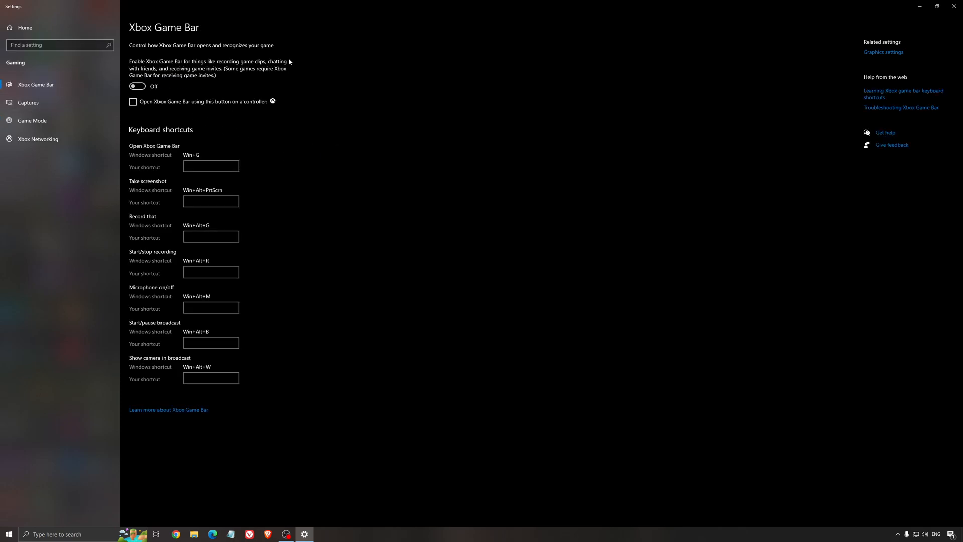
mouse_move(435, 139)
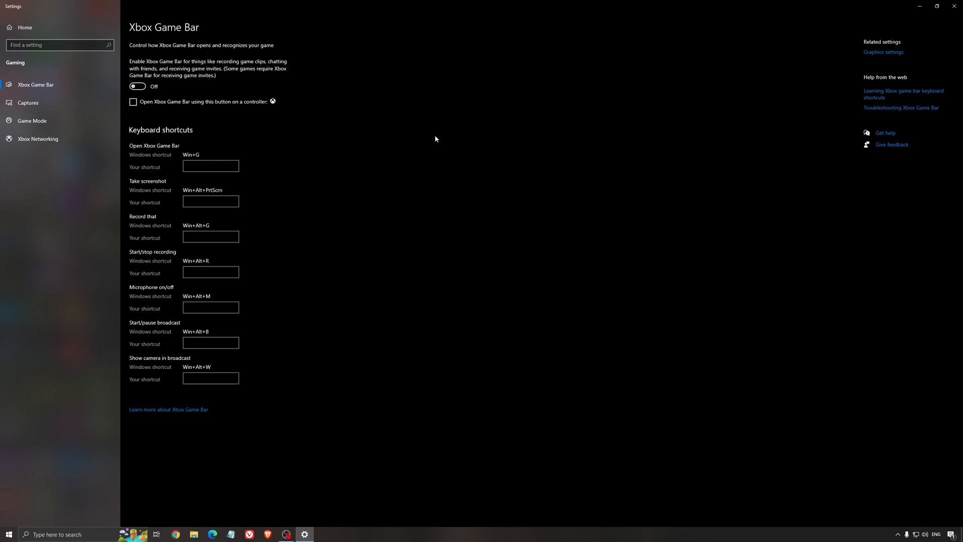
mouse_move(422, 137)
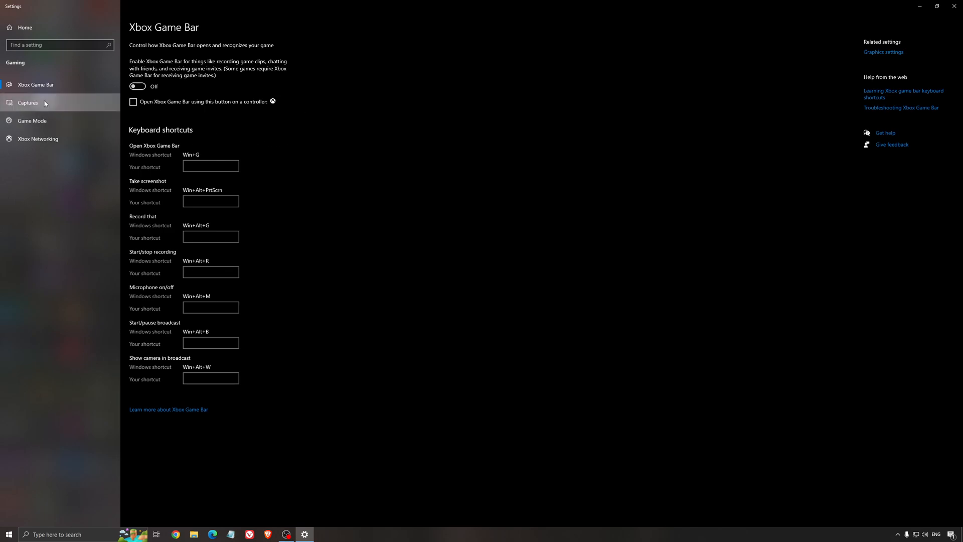
- Show the Captures page, with background recording and recorded game audio both off
left_click(28, 102)
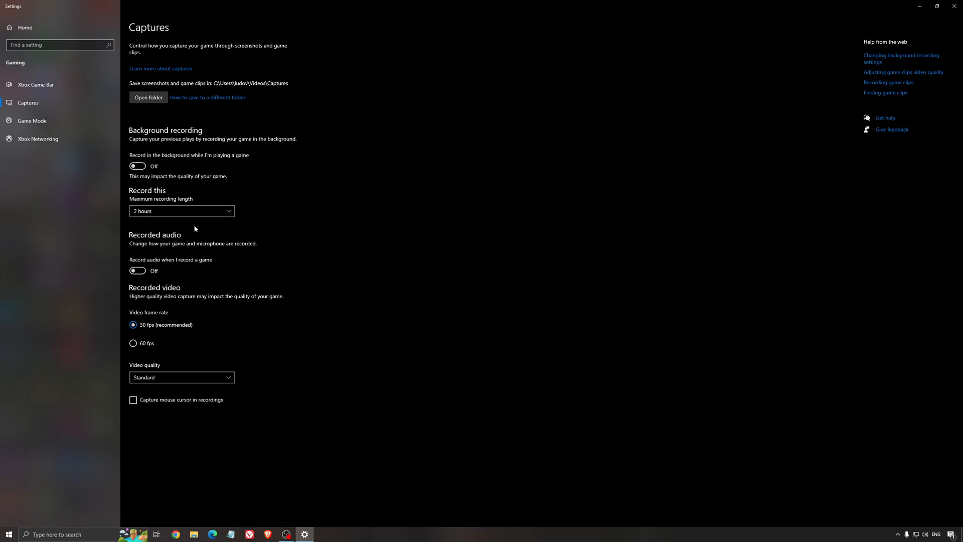
mouse_move(560, 200)
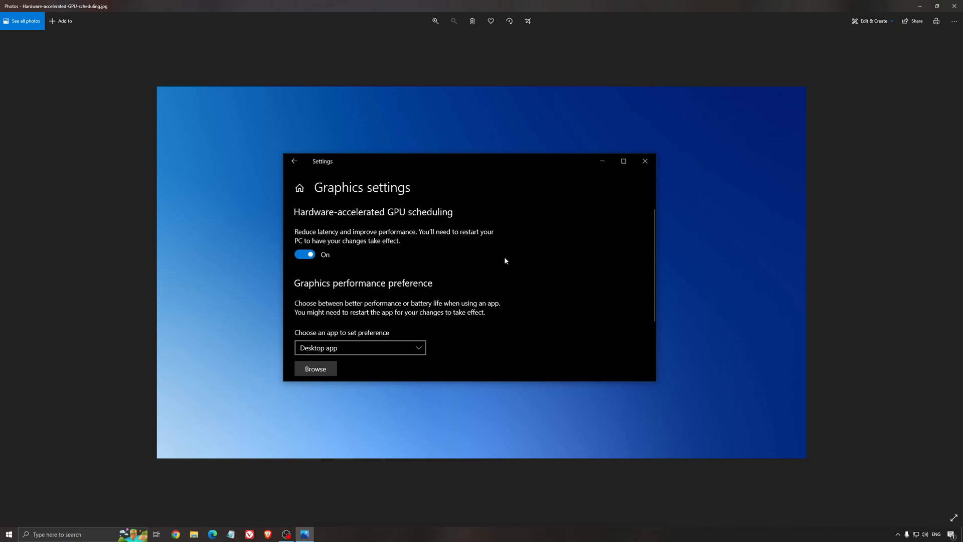
mouse_move(485, 279)
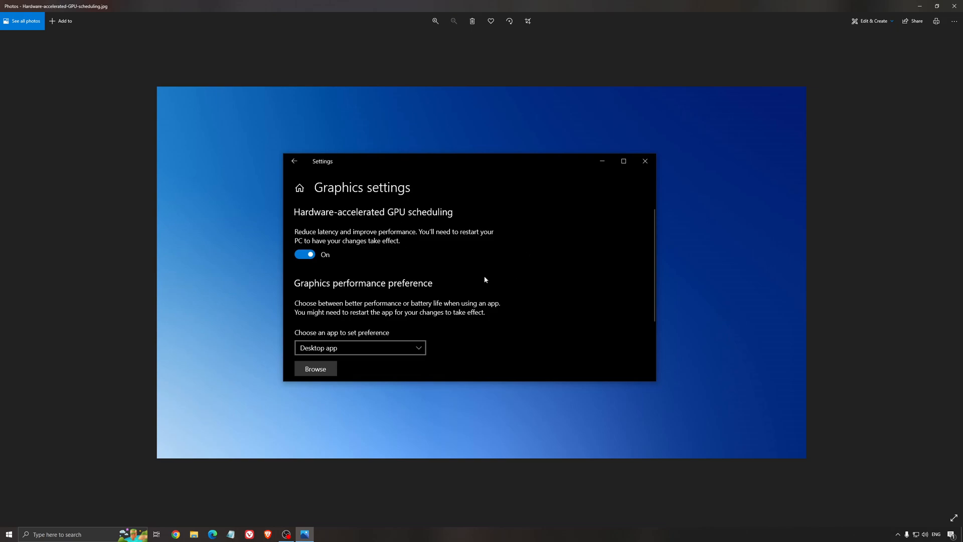
mouse_move(530, 299)
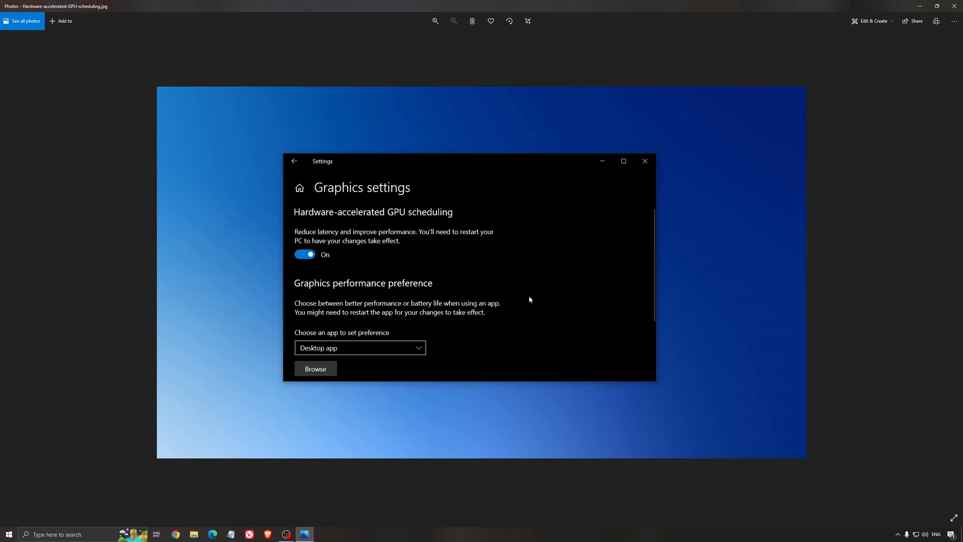
mouse_move(522, 298)
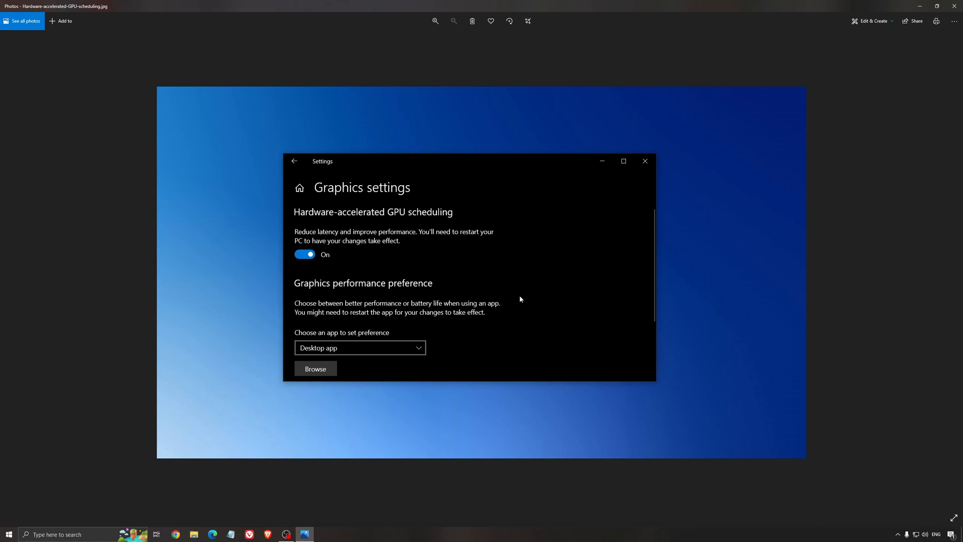
mouse_move(520, 302)
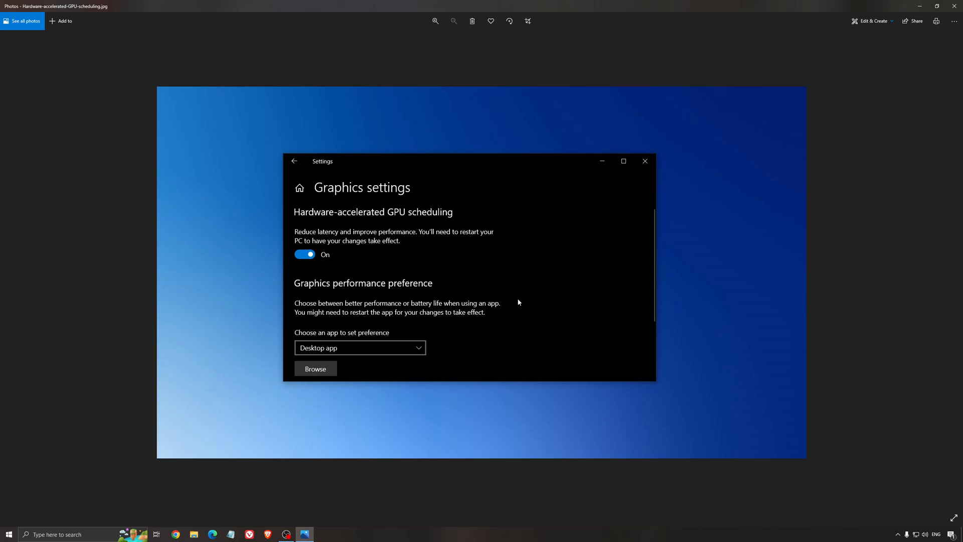
mouse_move(483, 186)
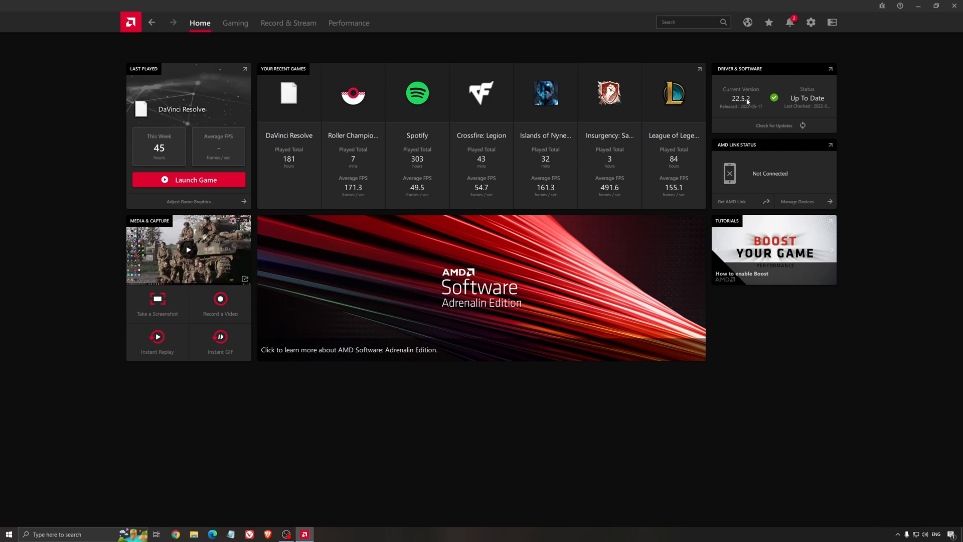
- Switch Adrenalin to the Gaming section listing the 23 installed games
left_click(773, 126)
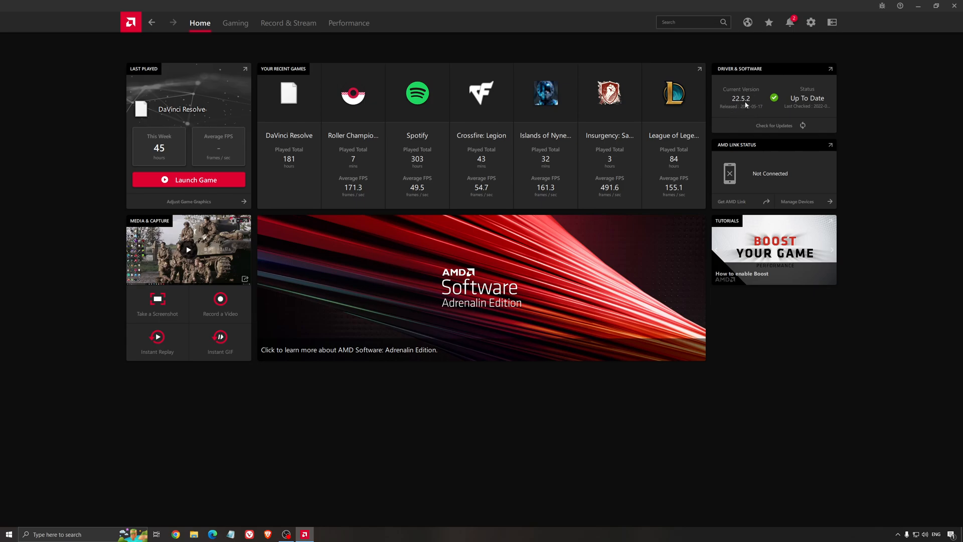
left_click(235, 22)
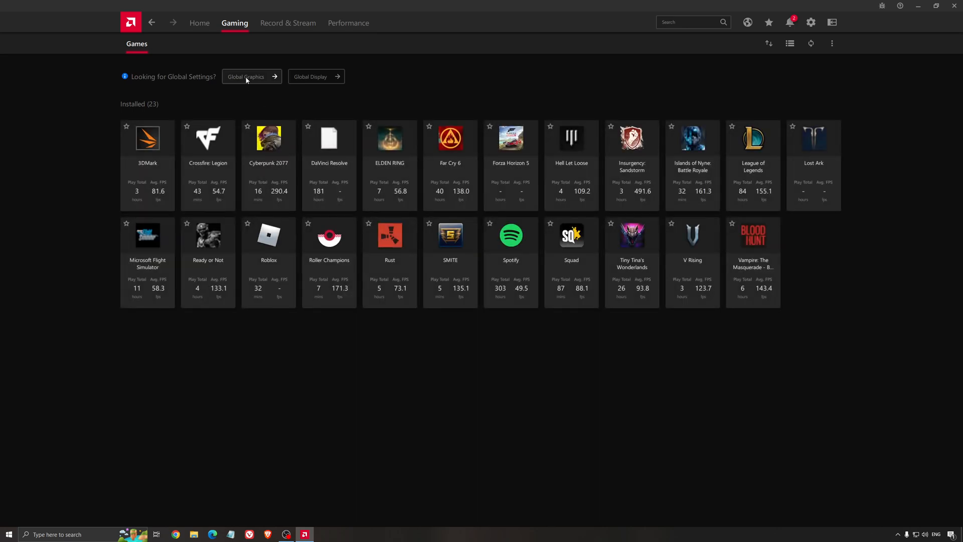
- Open Global Graphics for a Custom profile with only Radeon Chill at 168 FPS
left_click(248, 76)
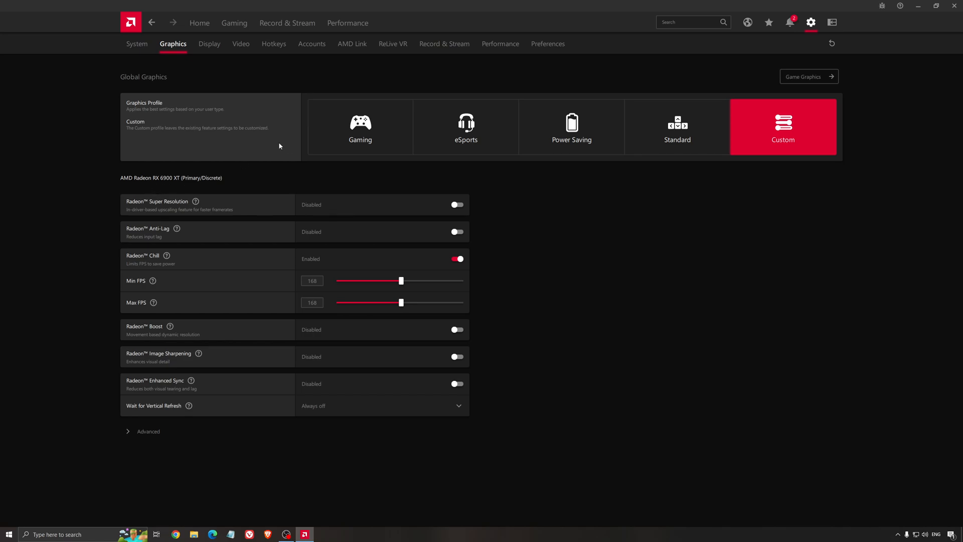
mouse_move(159, 206)
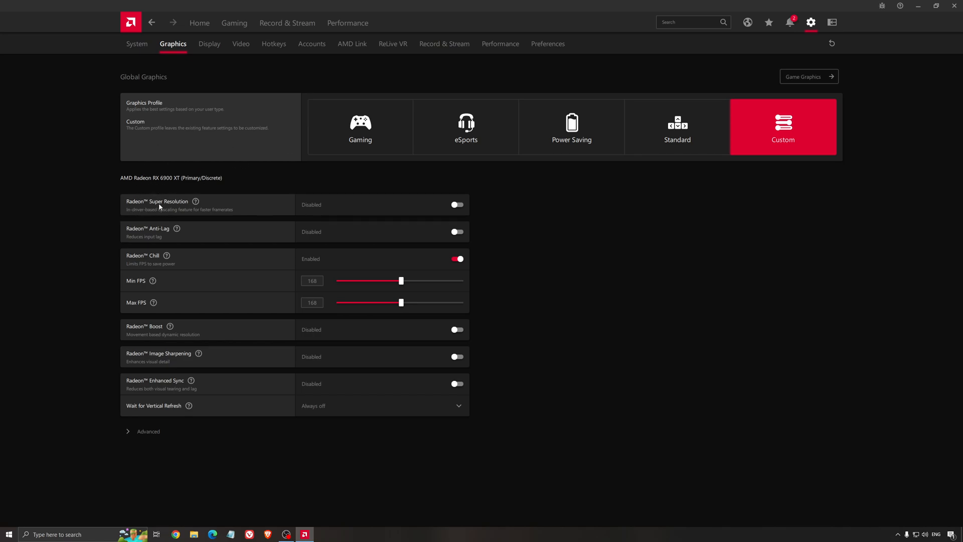
mouse_move(274, 189)
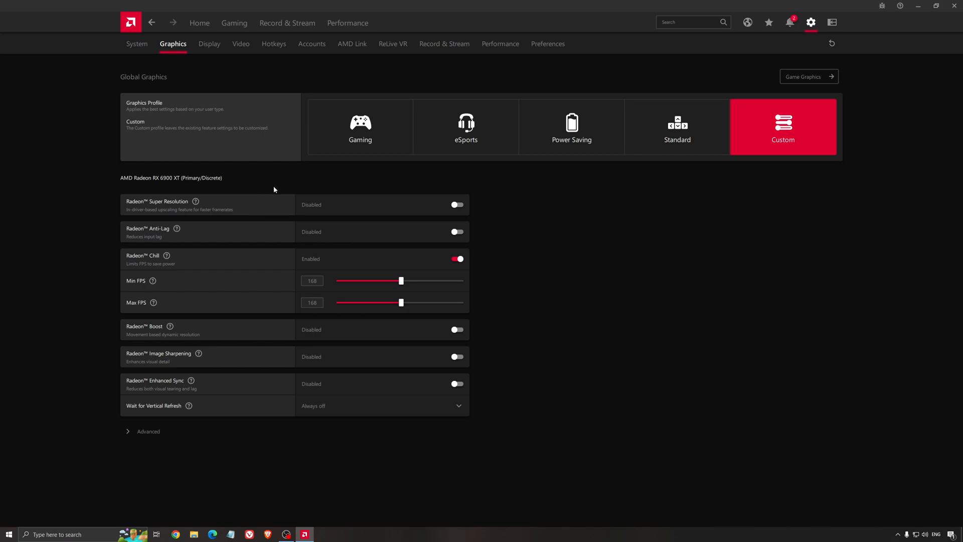
mouse_move(265, 191)
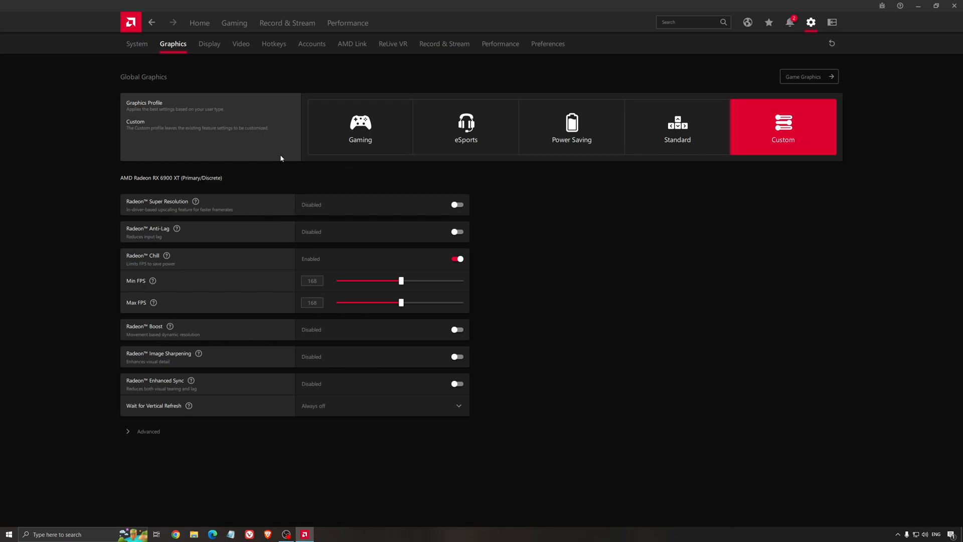
mouse_move(168, 211)
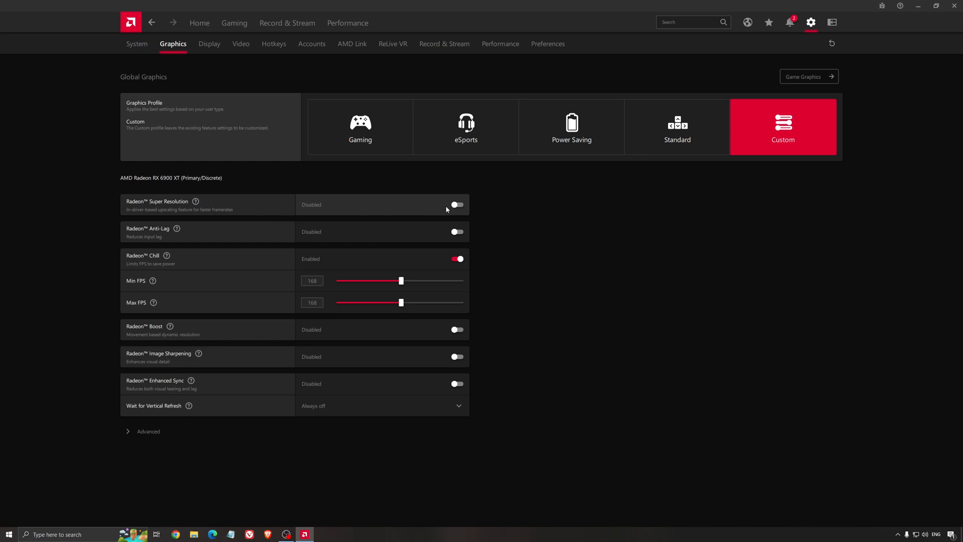
mouse_move(438, 211)
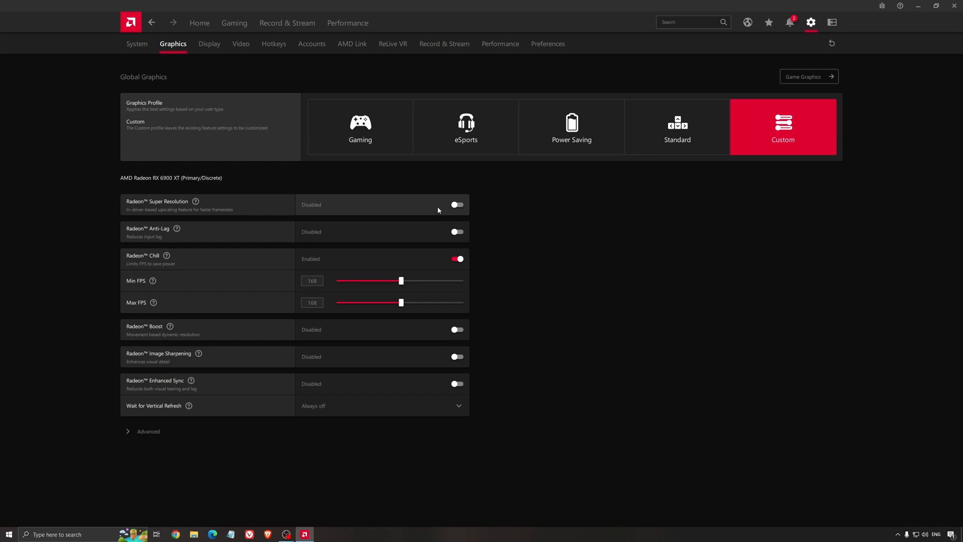
mouse_move(300, 192)
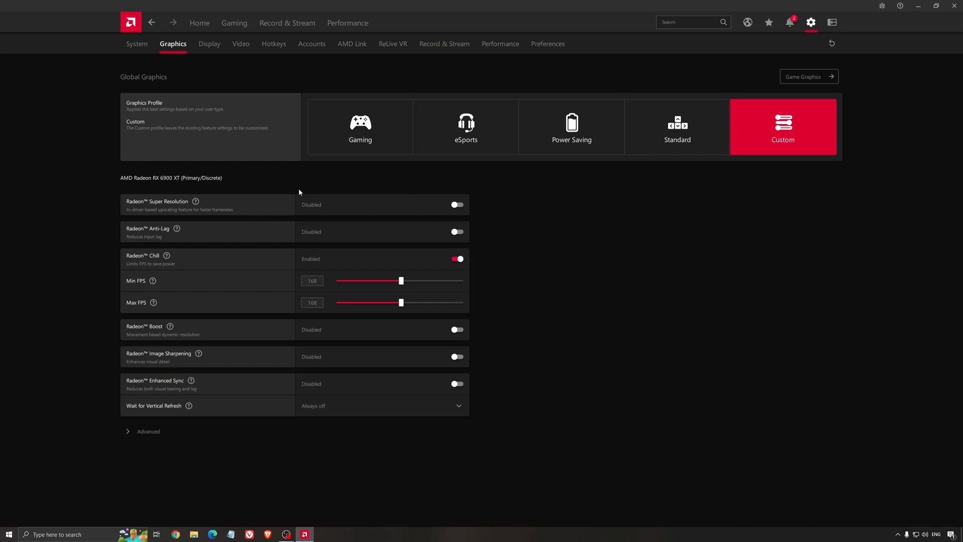
mouse_move(189, 213)
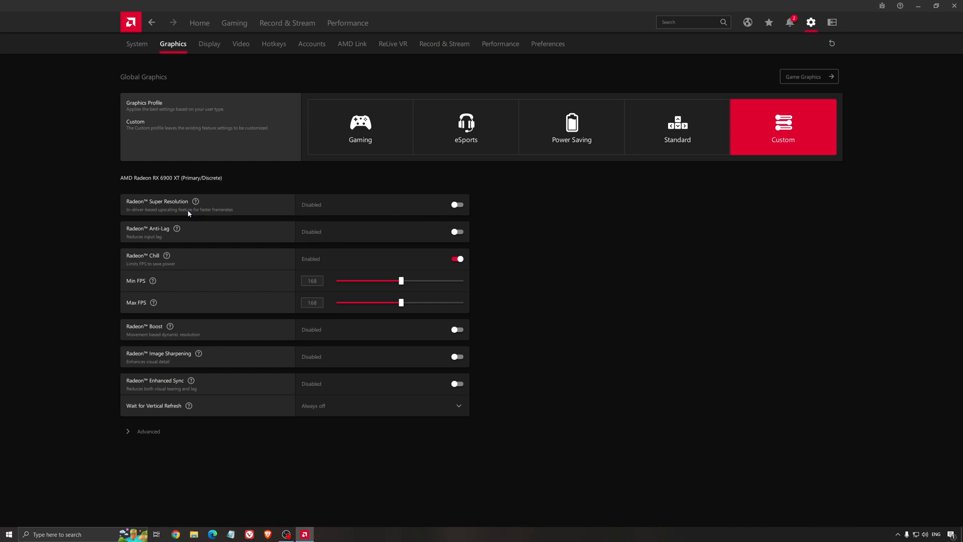
mouse_move(233, 209)
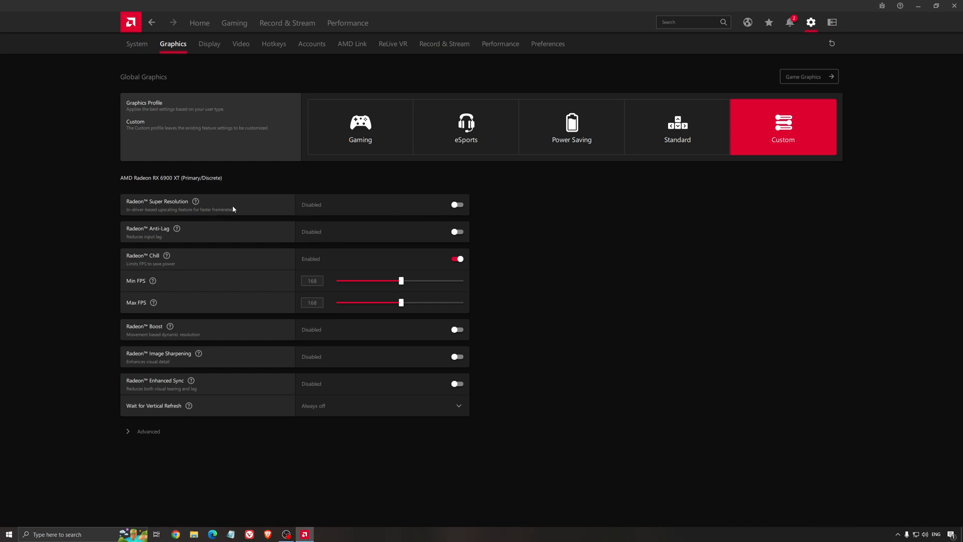
mouse_move(558, 236)
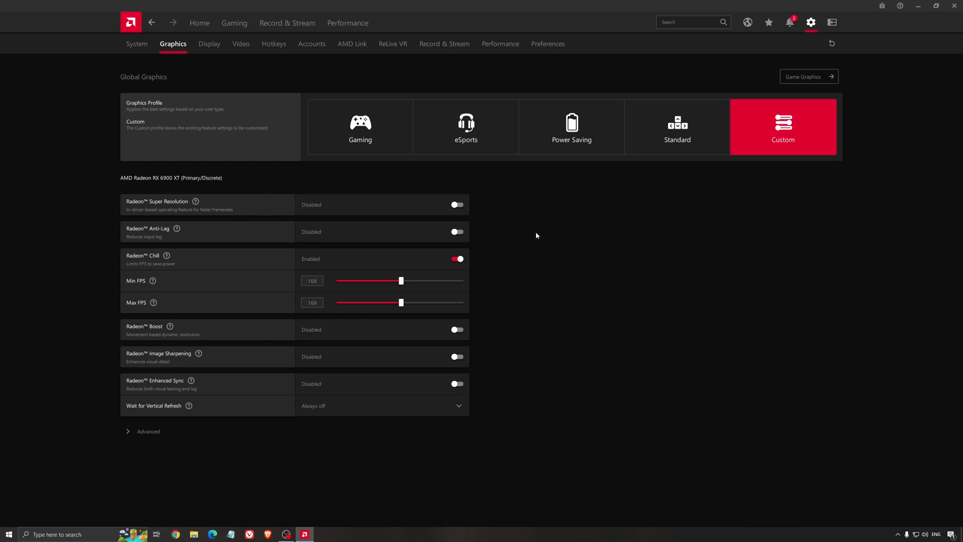
mouse_move(532, 236)
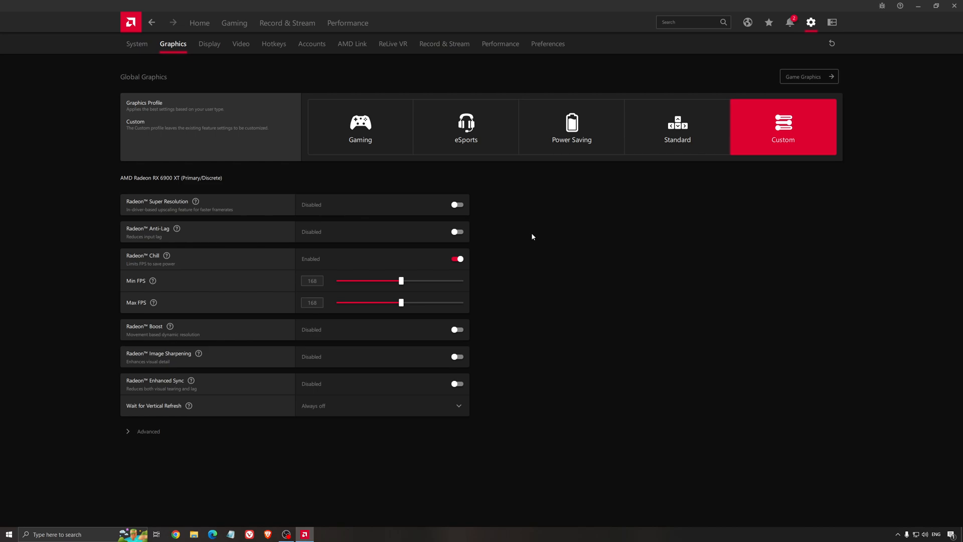
mouse_move(530, 238)
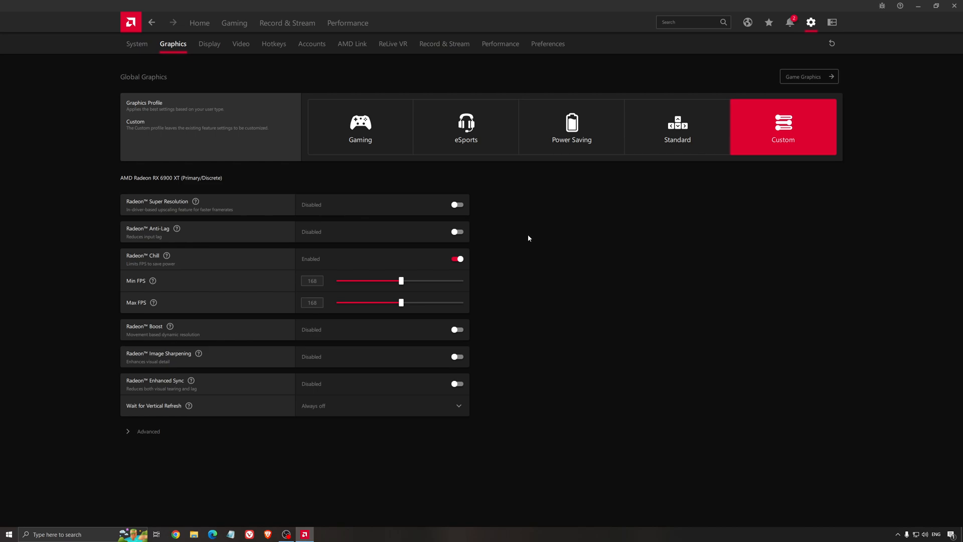
mouse_move(535, 249)
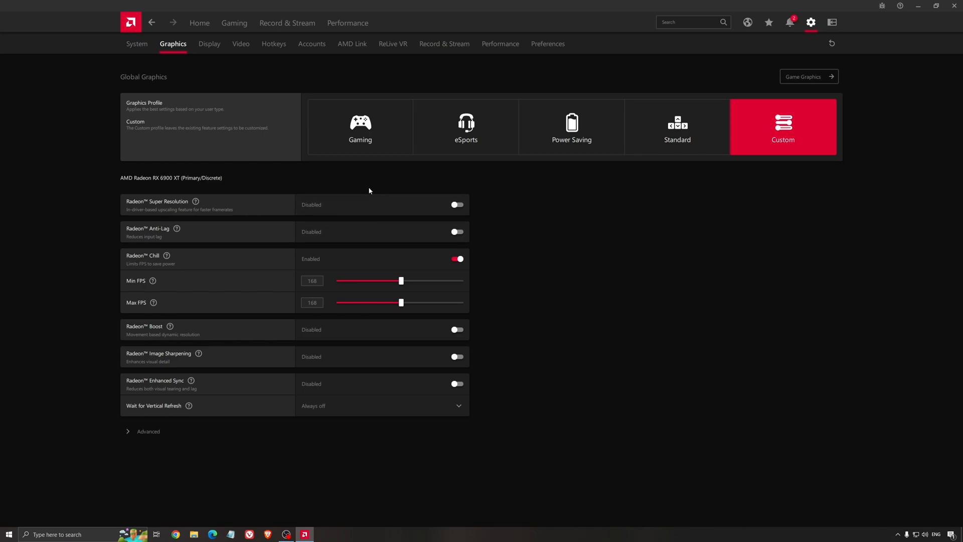
mouse_move(554, 236)
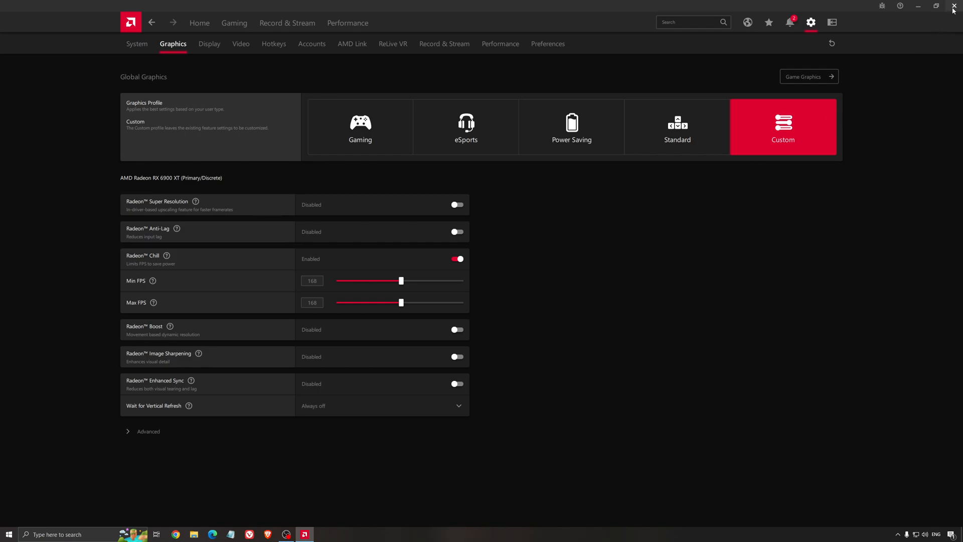
- Close AMD Software and launch the NVIDIA Control Panel on Manage 3D Settings
left_click(954, 6)
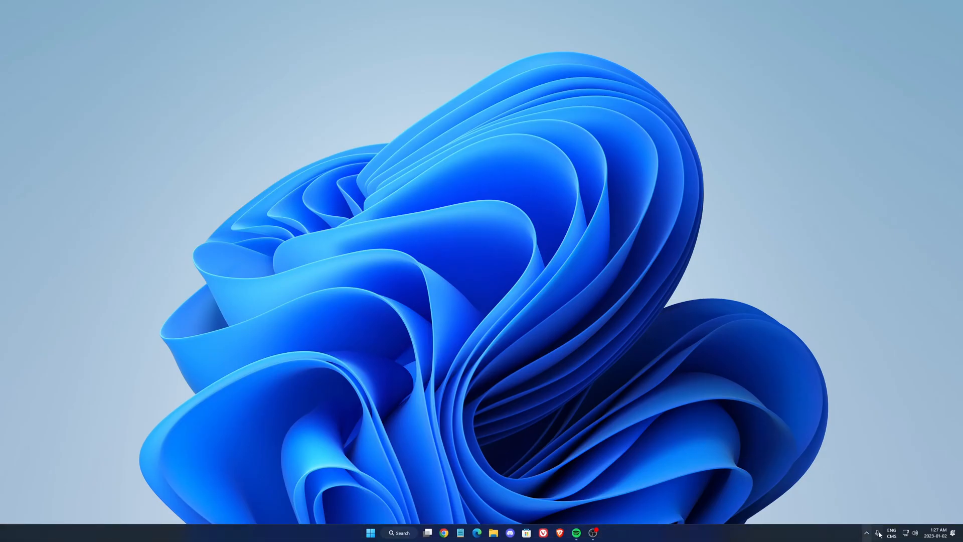
left_click(866, 533)
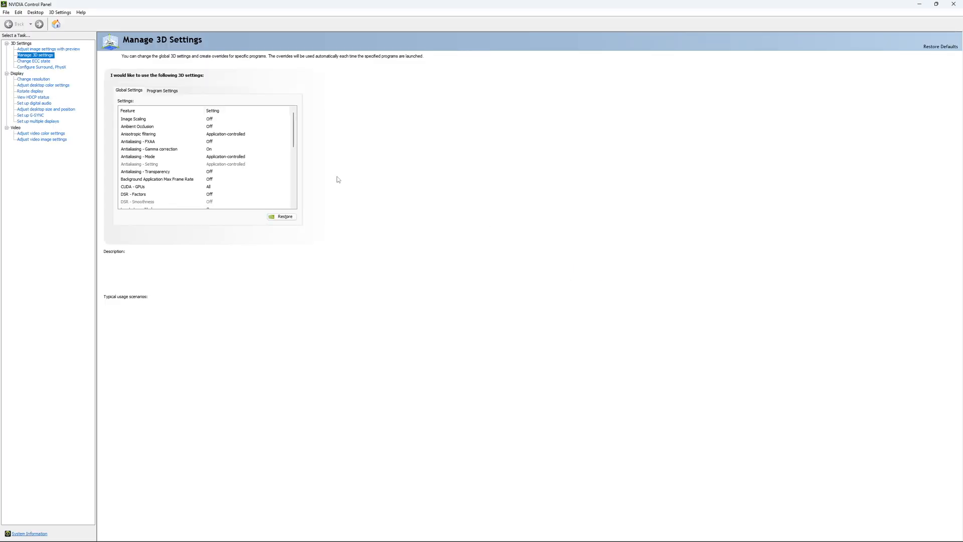
- Turn on the Max Frame Rate option in Manage 3D Settings' global settings
left_click(133, 118)
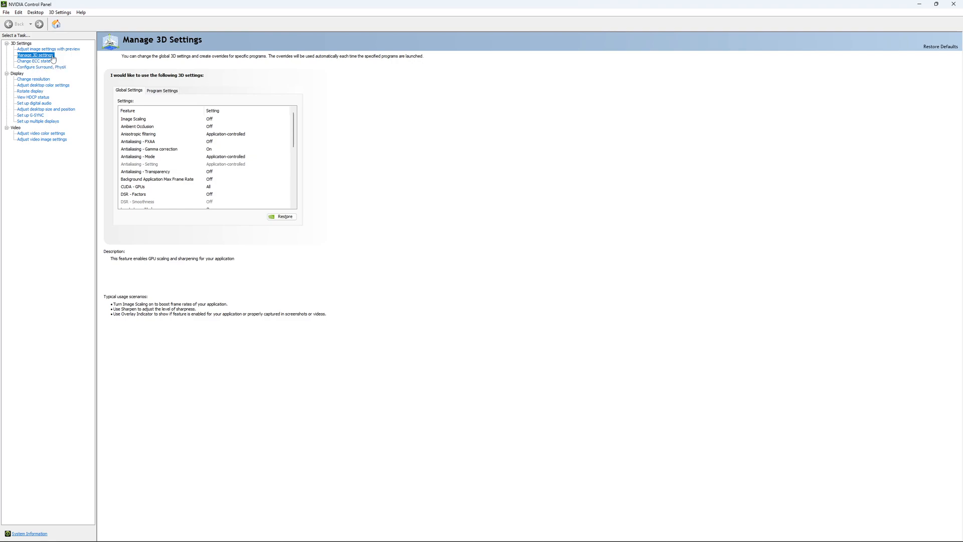
scroll("down", 3)
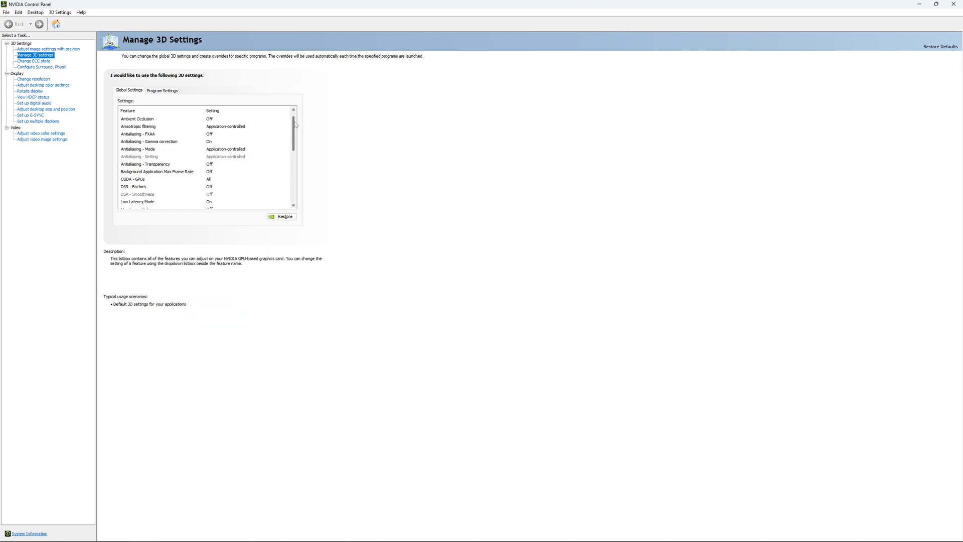
scroll("down", 3)
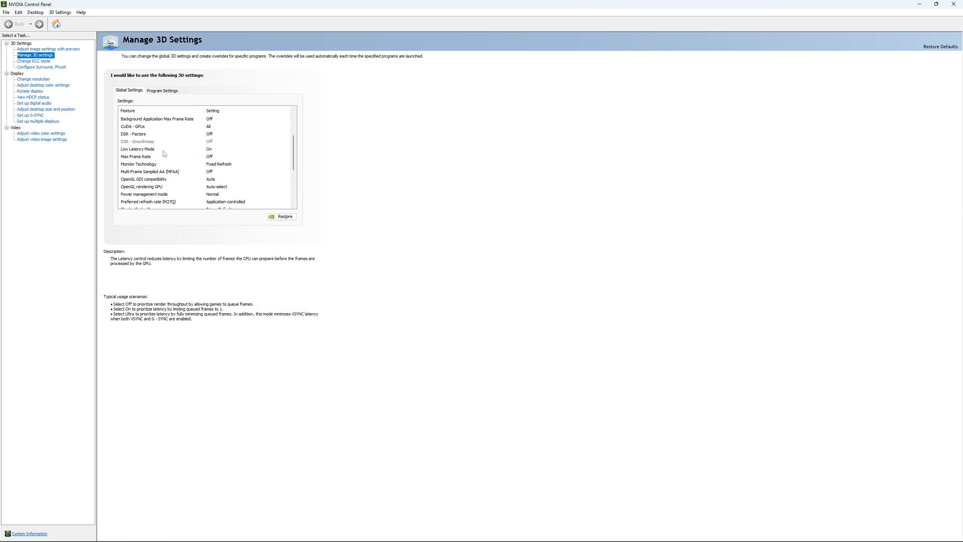
mouse_move(208, 150)
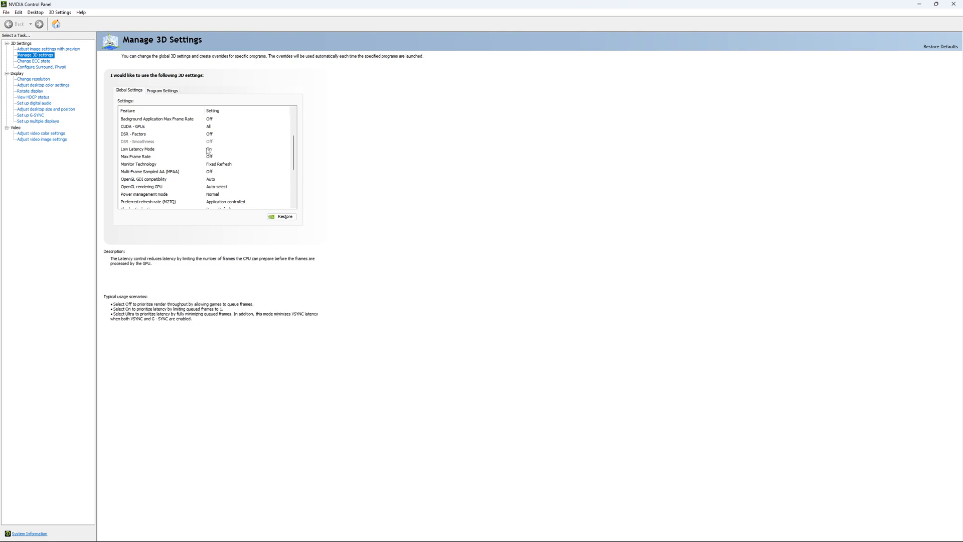
scroll("down", 3)
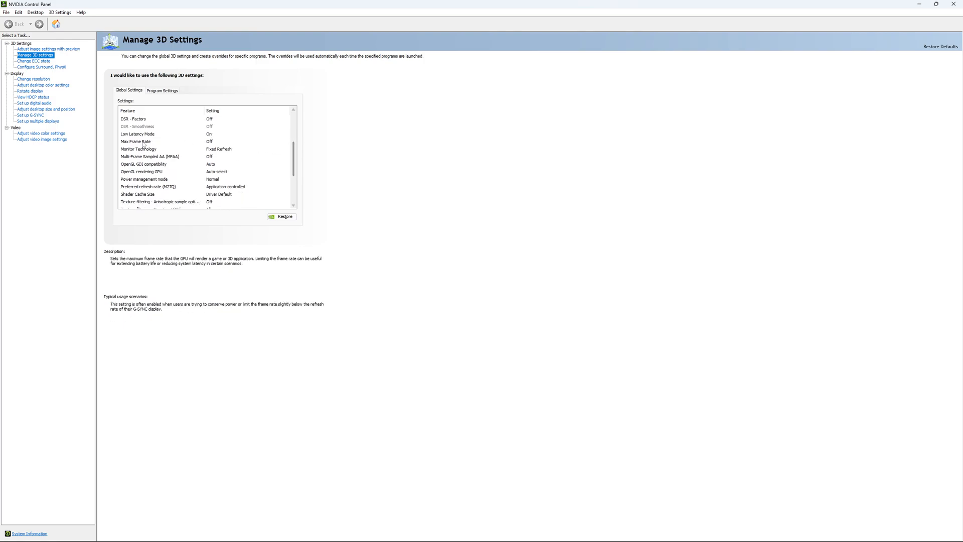
left_click(136, 142)
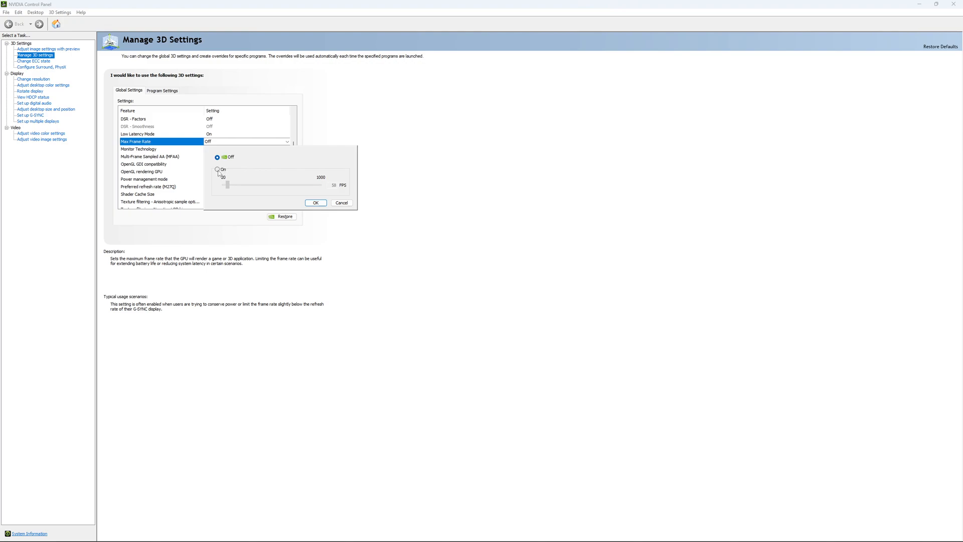
left_click(217, 169)
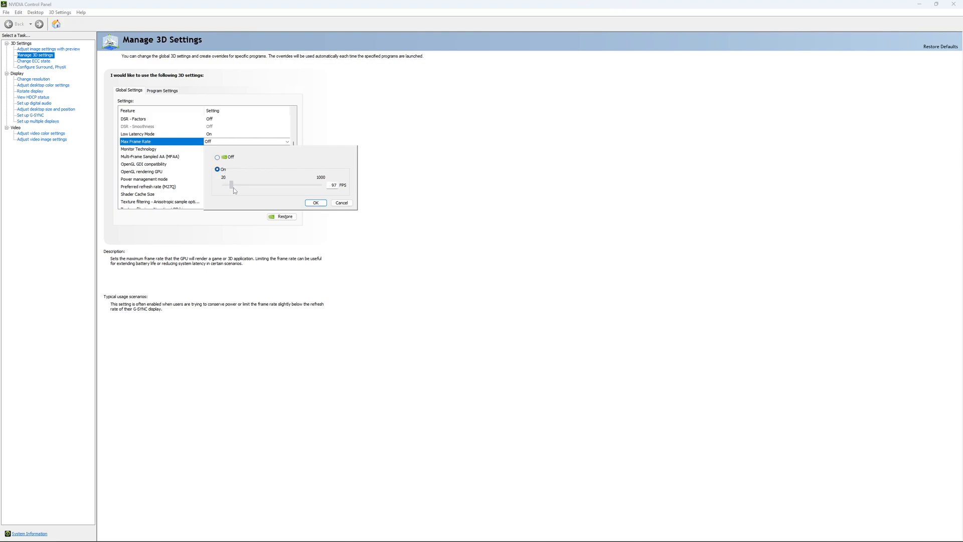
- Set the Max Frame Rate slider to 167 FPS and close its options
left_click_drag(228, 184, 240, 184)
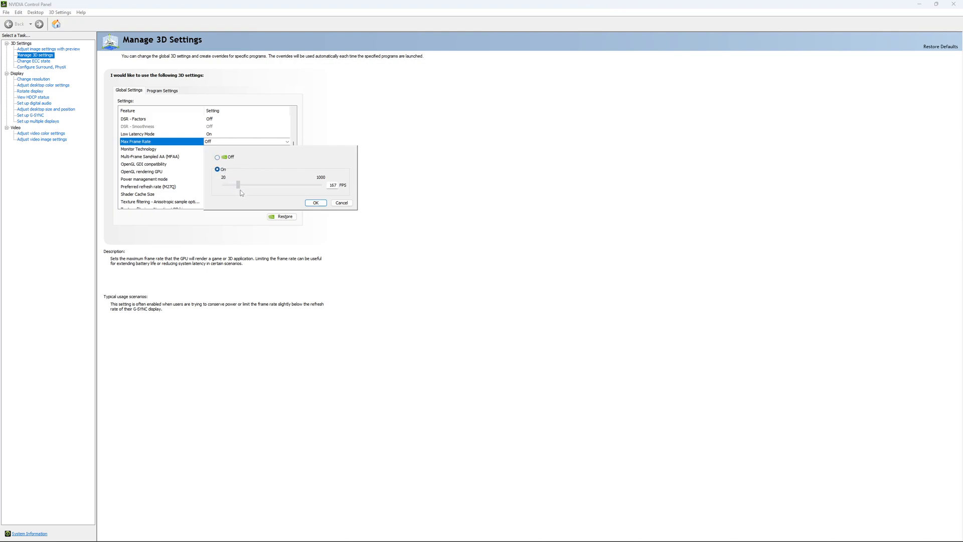
left_click_drag(241, 184, 238, 184)
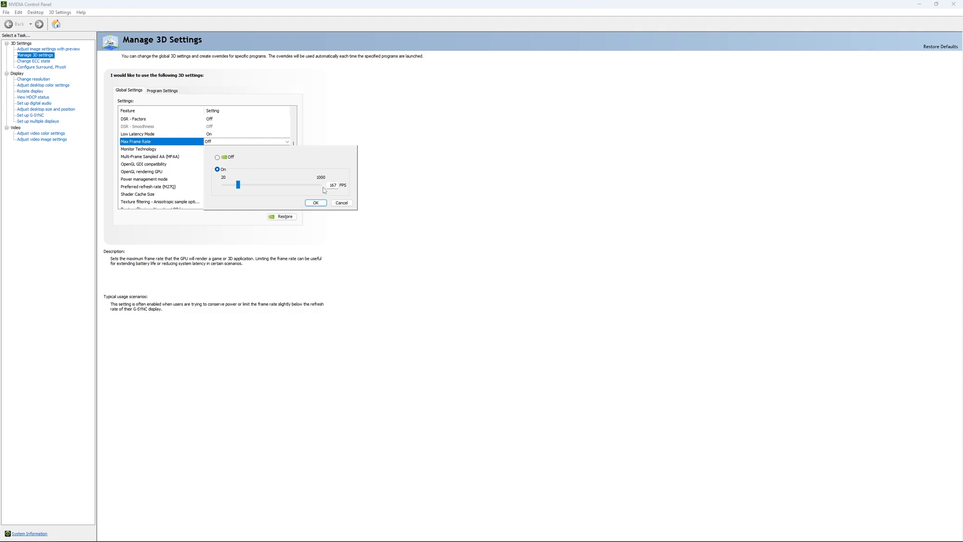
mouse_move(315, 192)
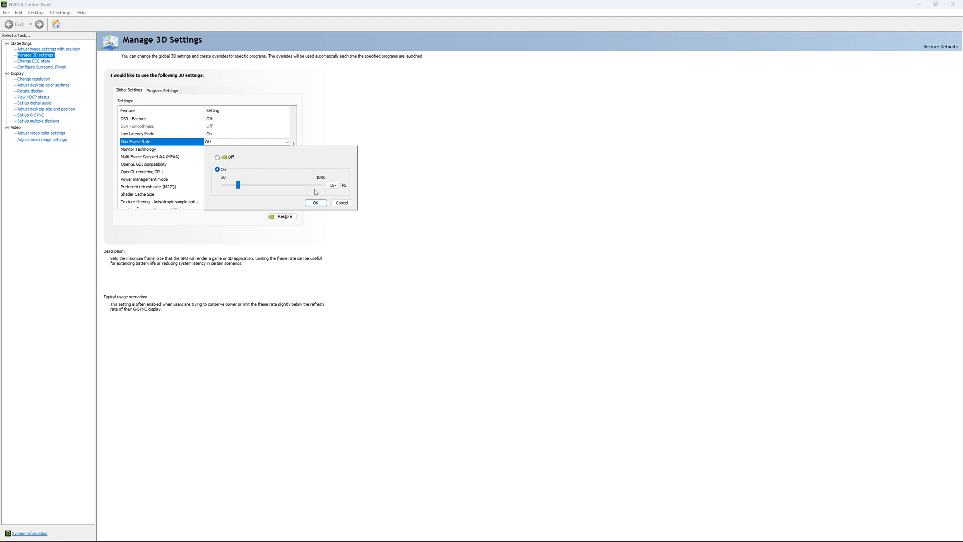
mouse_move(254, 164)
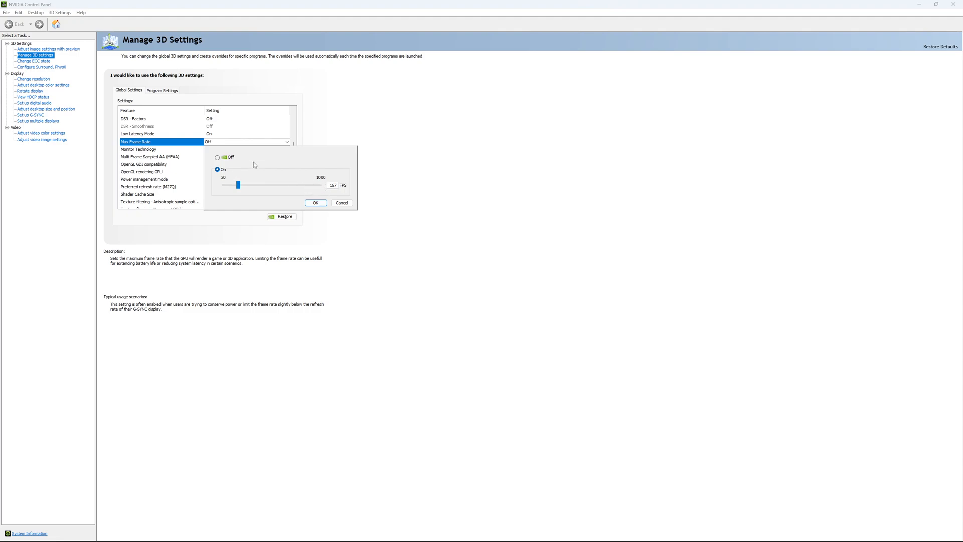
mouse_move(255, 188)
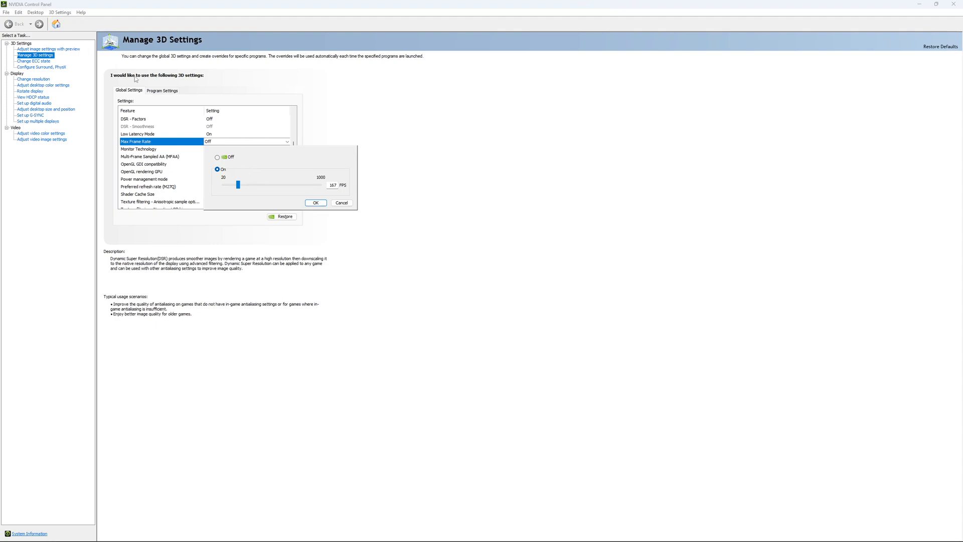
left_click(340, 202)
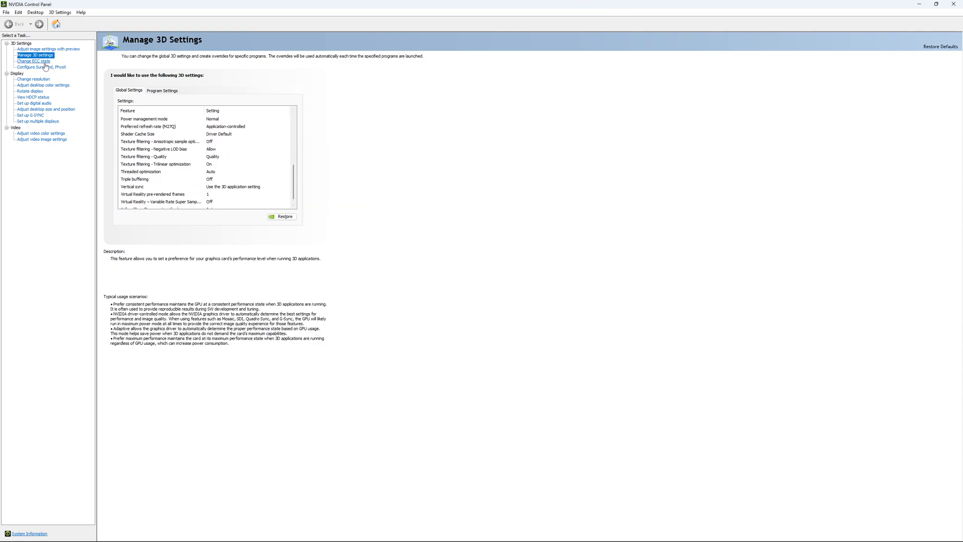
- View the Change ECC State page, leaving ECC unchecked for the RTX 4090
left_click(33, 61)
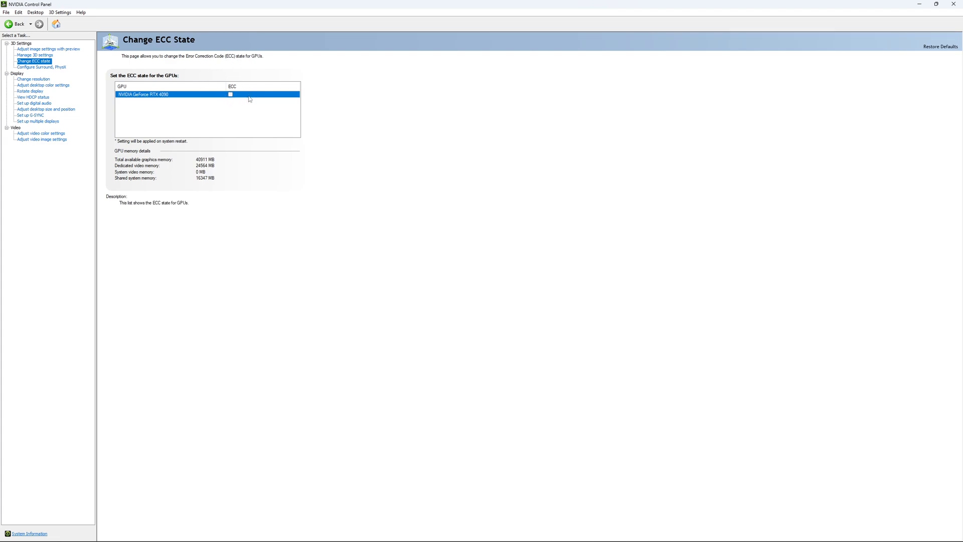
mouse_move(238, 92)
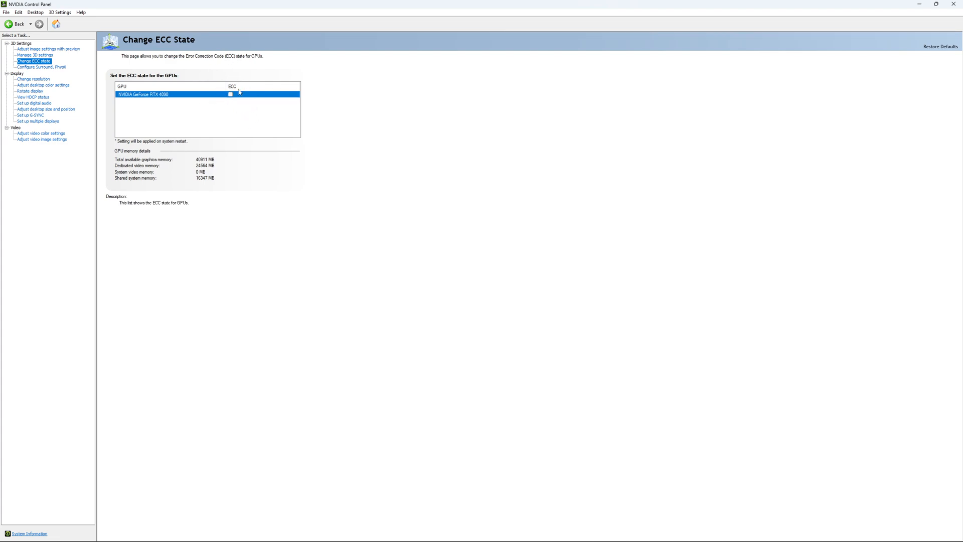
left_click(33, 79)
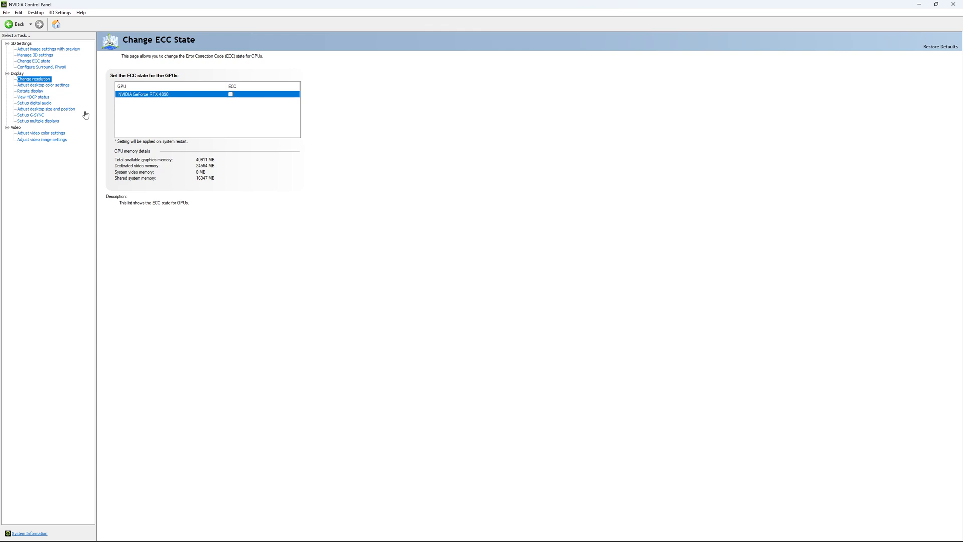
- Give the M27Q display 2560 × 1440 native resolution at 170Hz
left_click(33, 79)
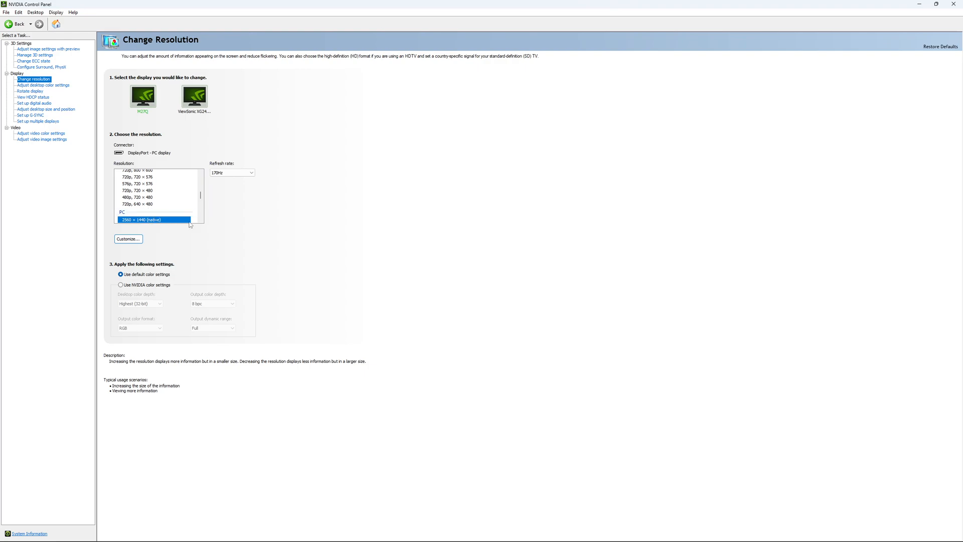
mouse_move(259, 201)
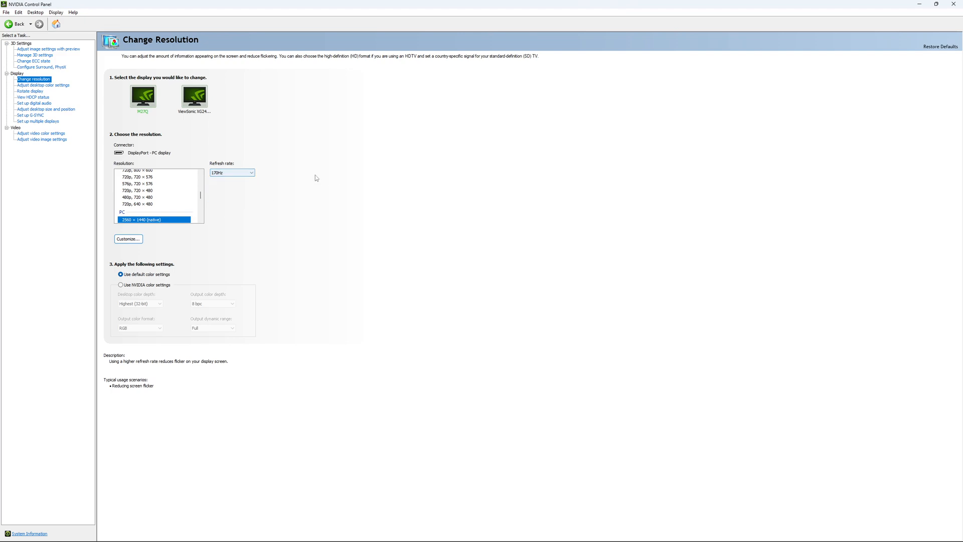
mouse_move(343, 173)
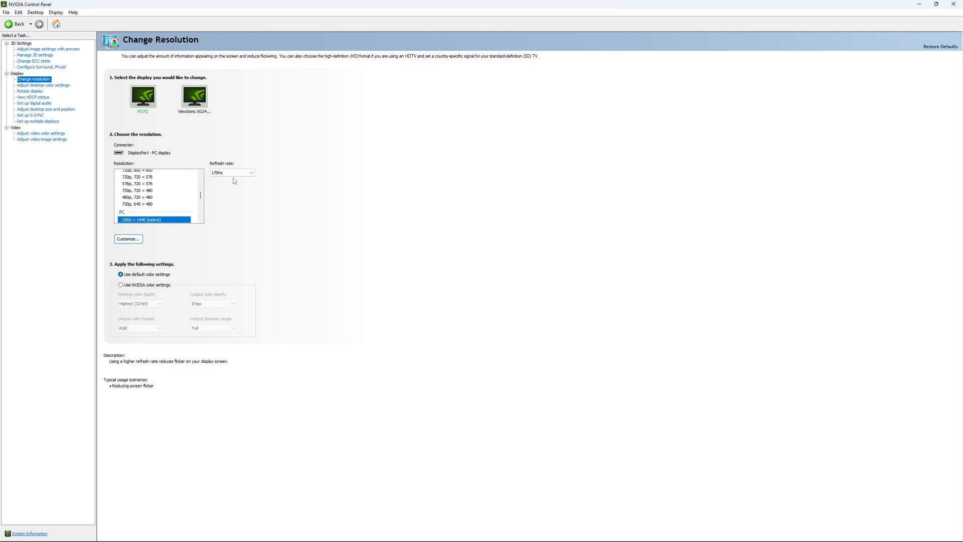
mouse_move(37, 121)
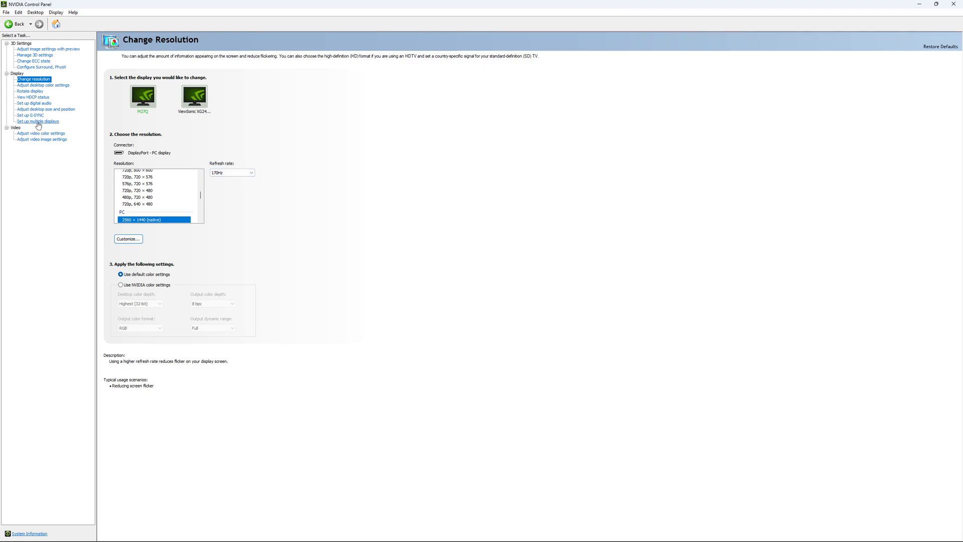
- On the Set up G-SYNC page, leave G-SYNC Compatible unchecked
left_click(30, 115)
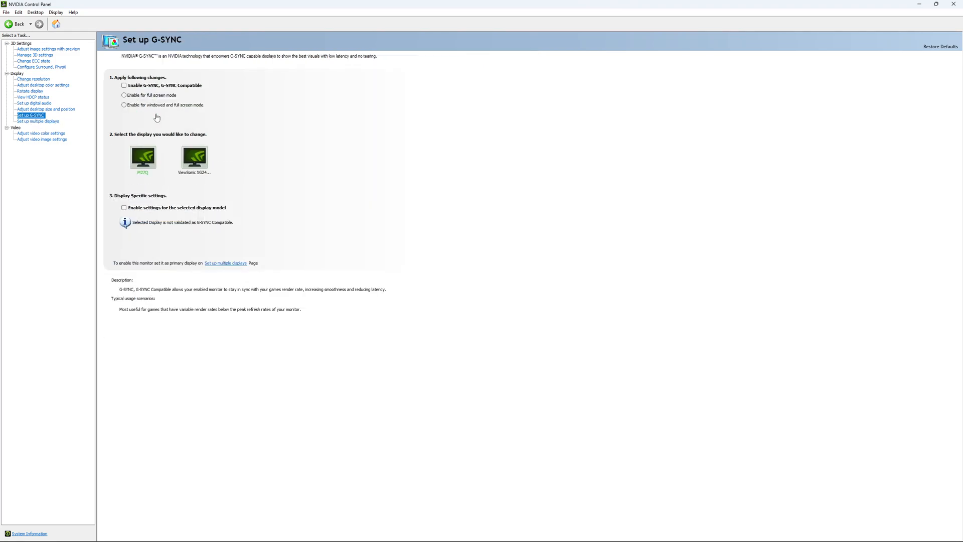
left_click(124, 85)
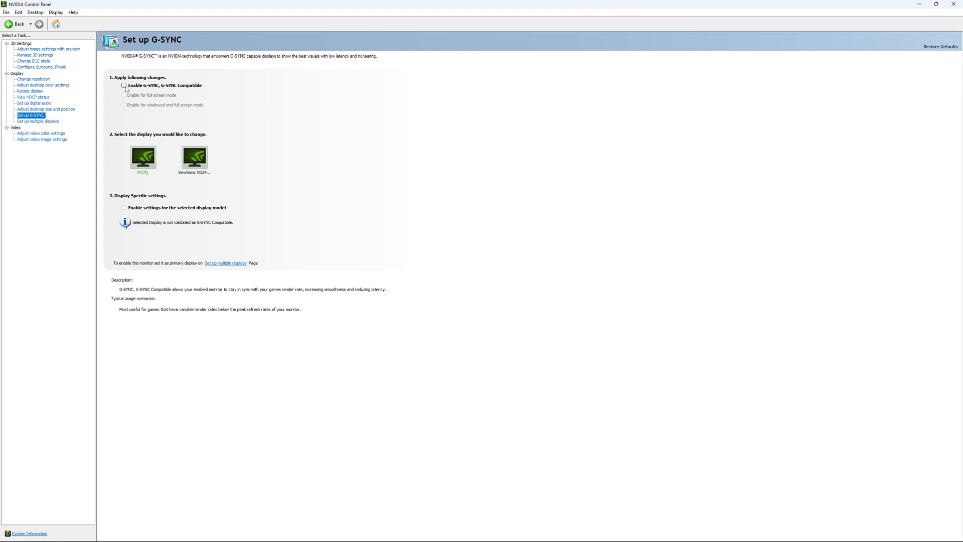
mouse_move(129, 110)
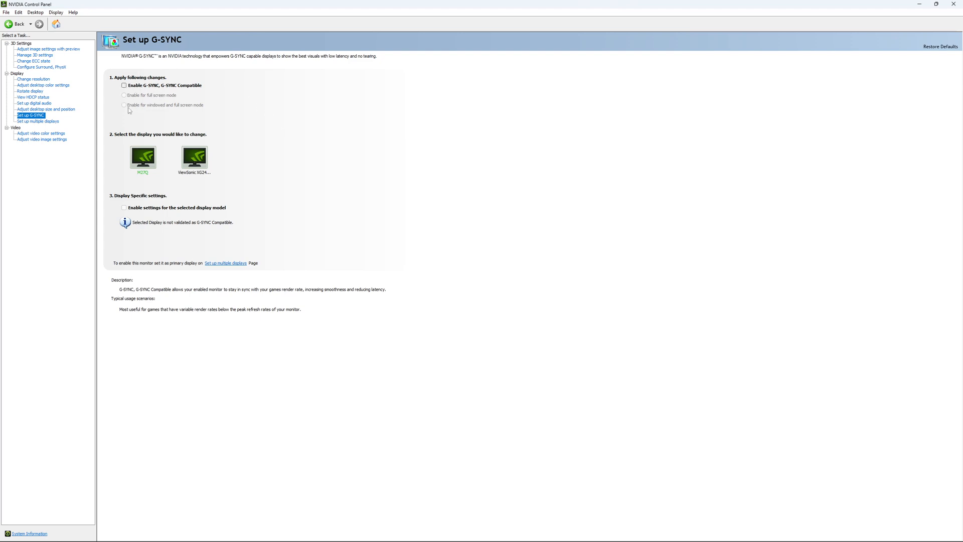
mouse_move(197, 113)
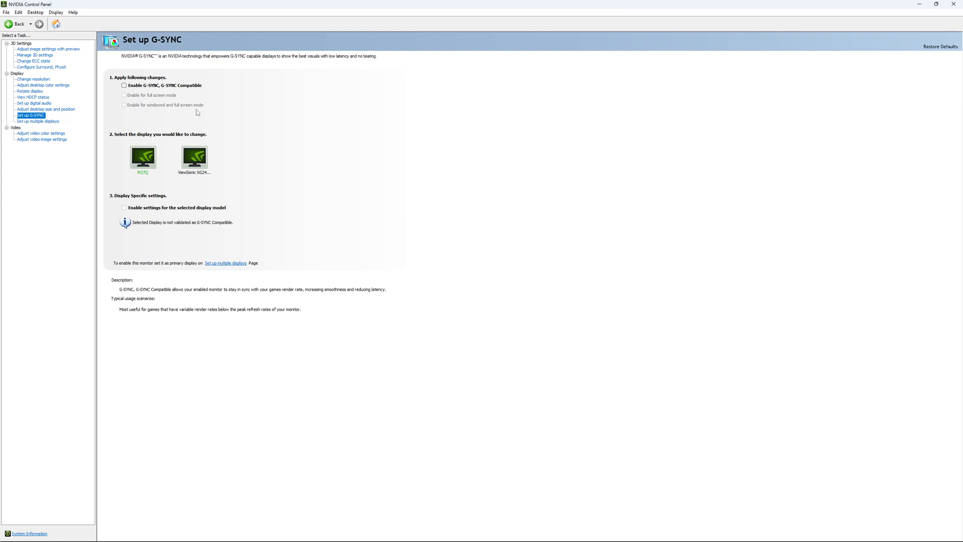
mouse_move(162, 108)
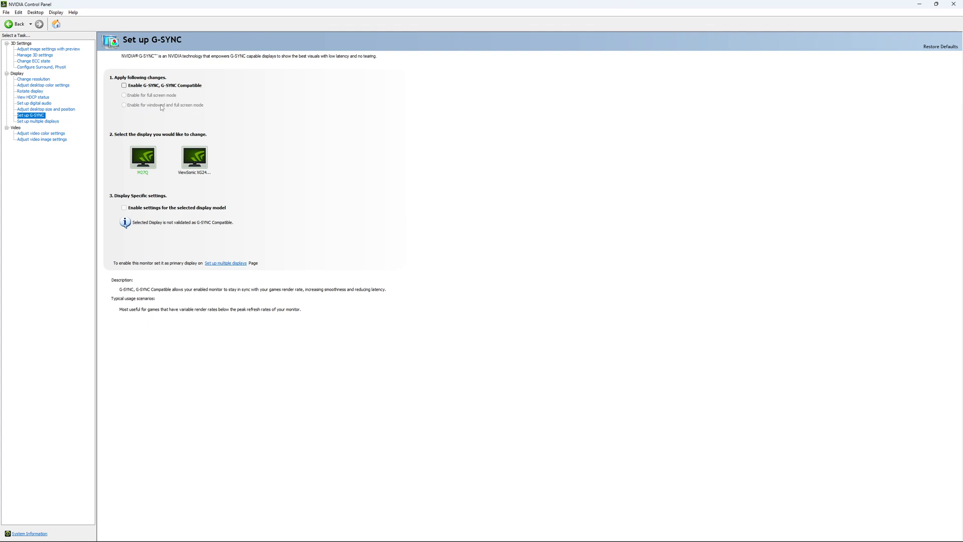
mouse_move(107, 167)
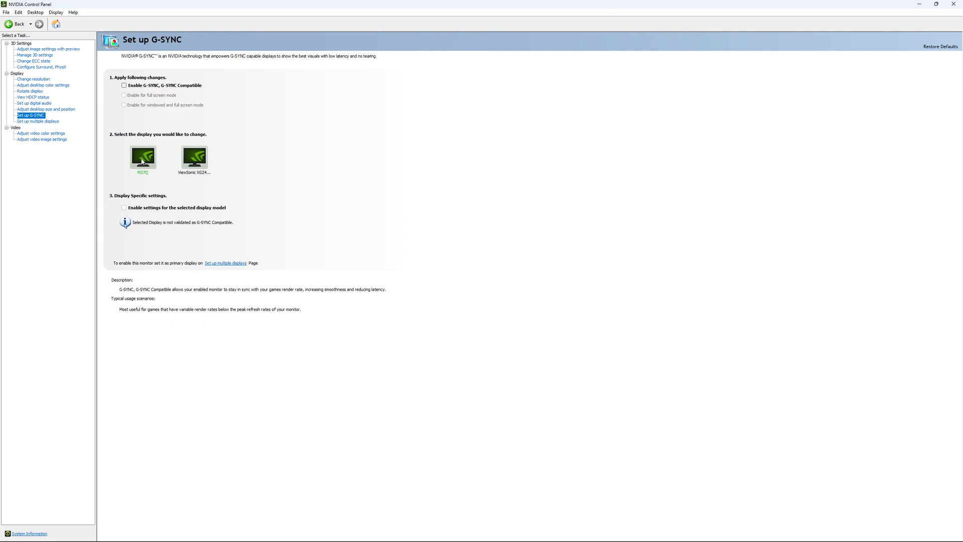
mouse_move(223, 179)
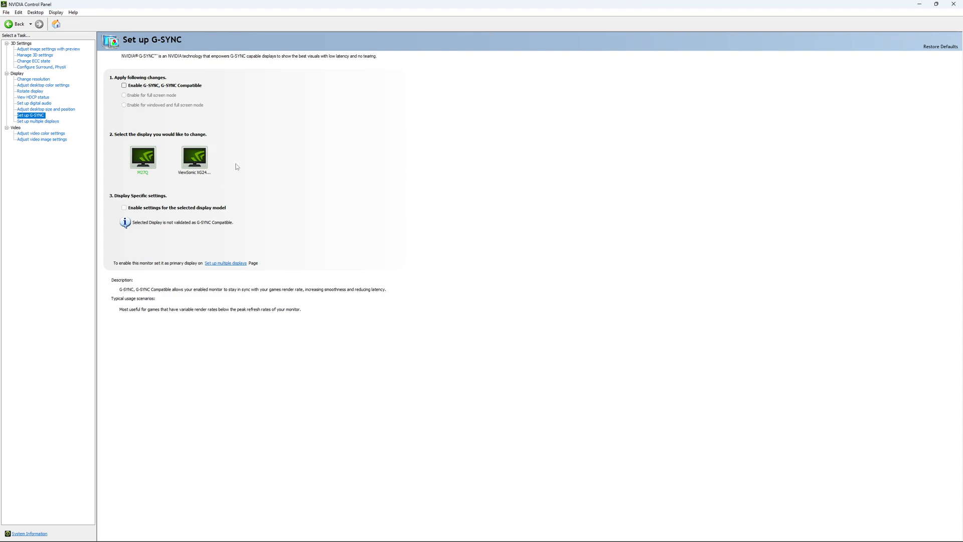
mouse_move(140, 150)
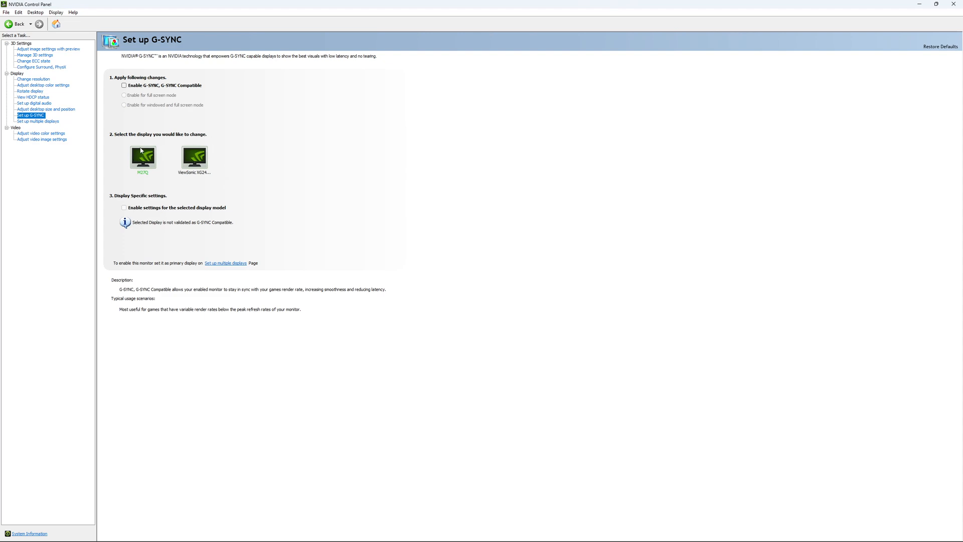
mouse_move(301, 203)
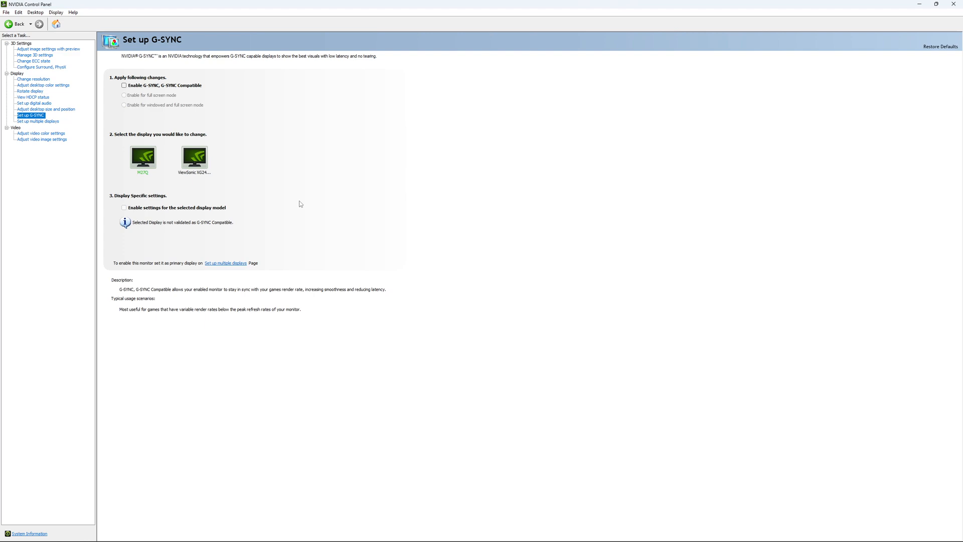
mouse_move(284, 200)
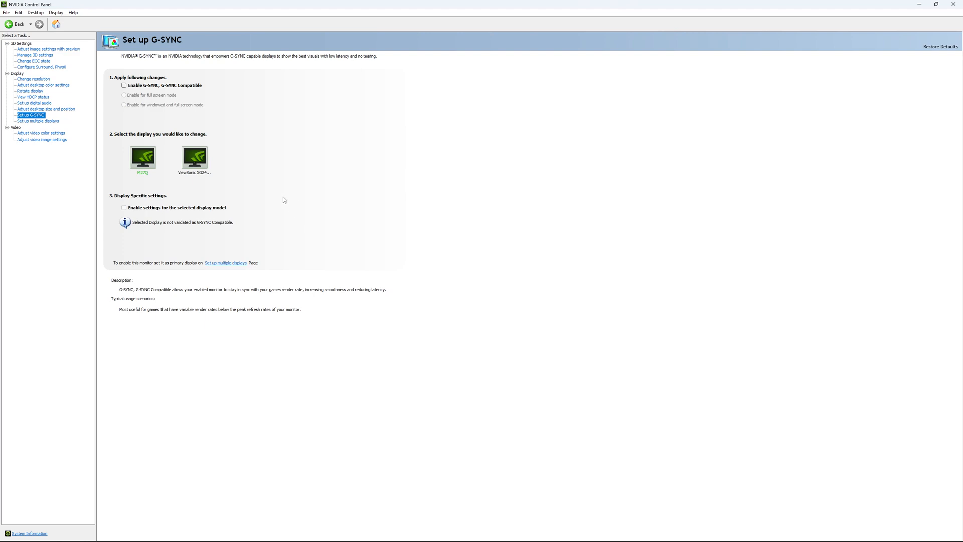
mouse_move(277, 209)
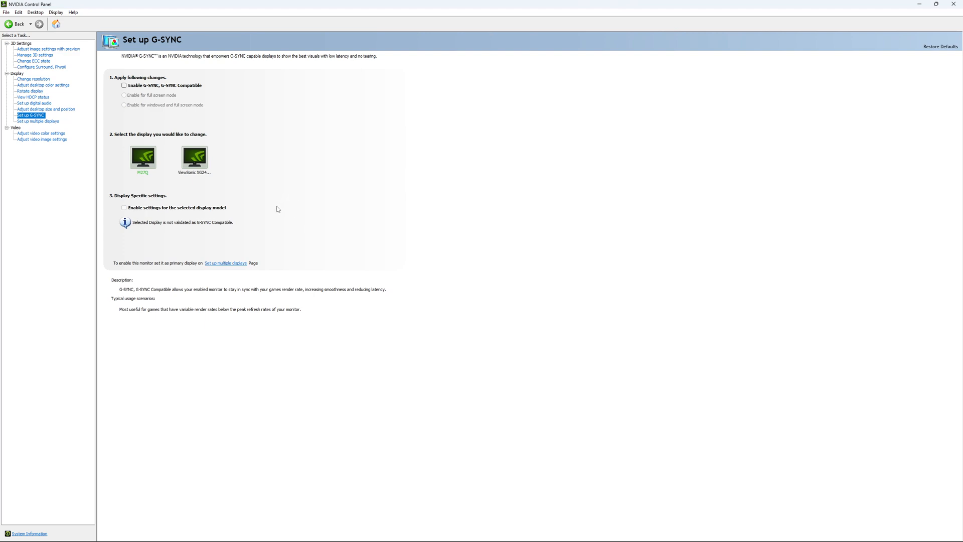
mouse_move(269, 192)
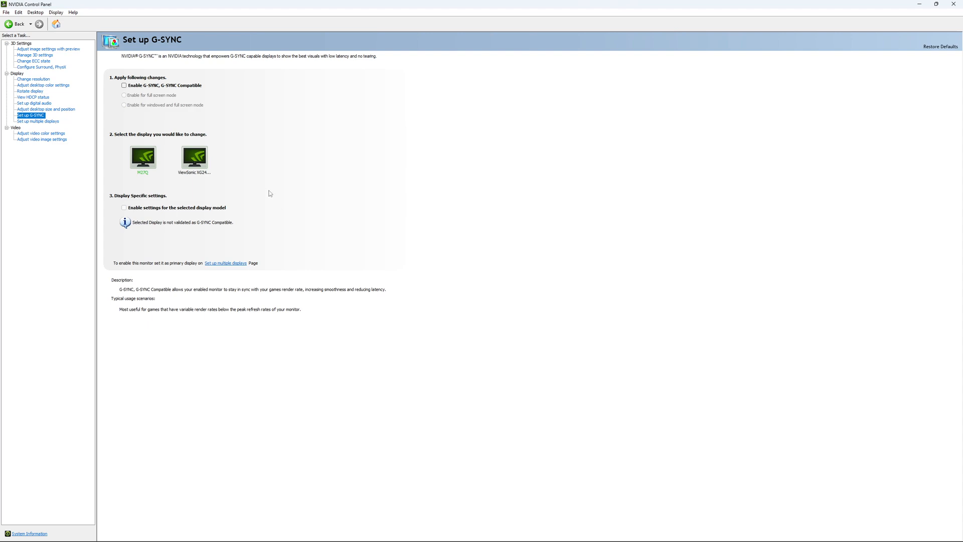
mouse_move(268, 192)
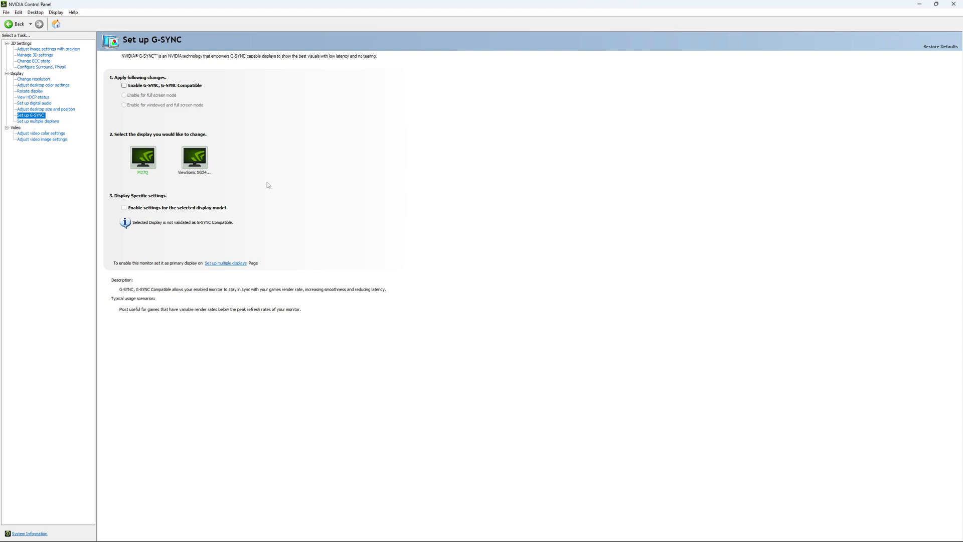
mouse_move(271, 181)
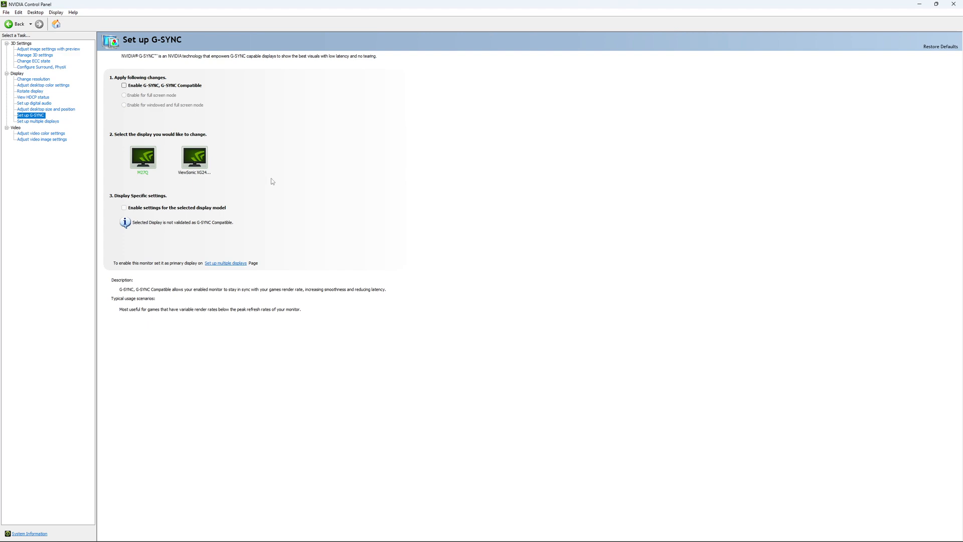
mouse_move(274, 176)
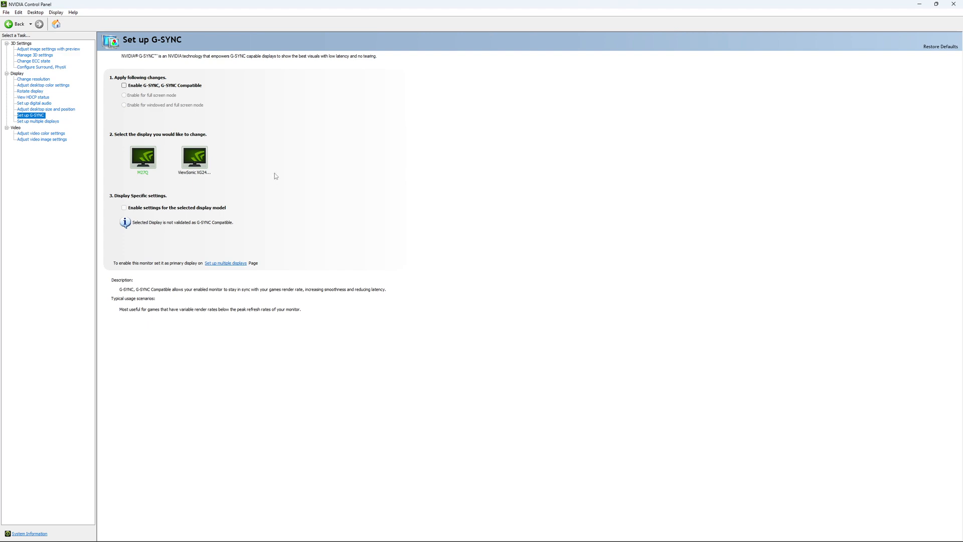
mouse_move(279, 179)
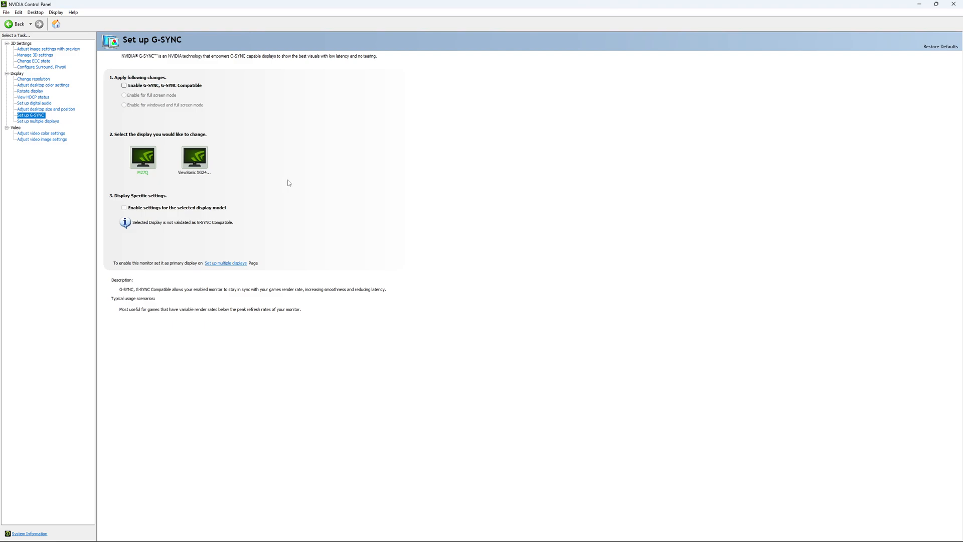
mouse_move(285, 193)
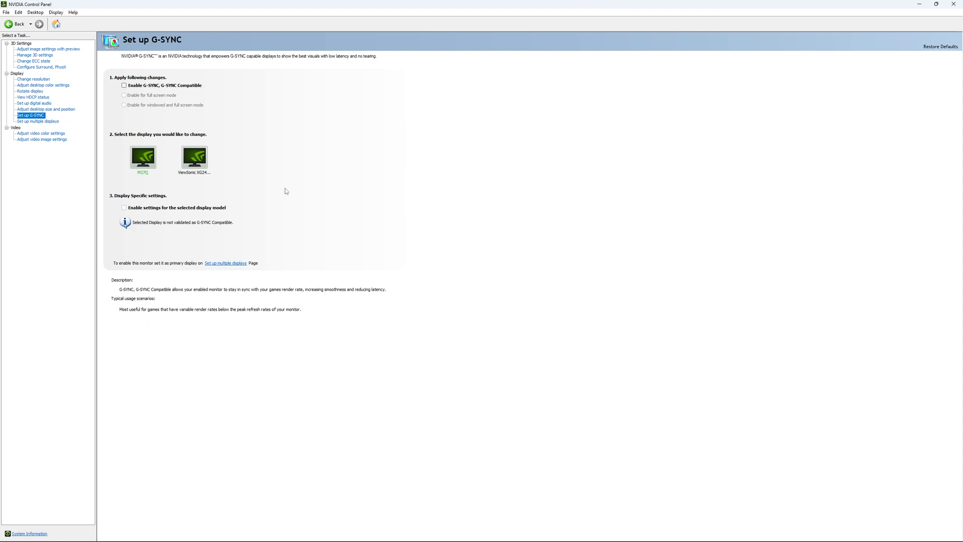
mouse_move(73, 261)
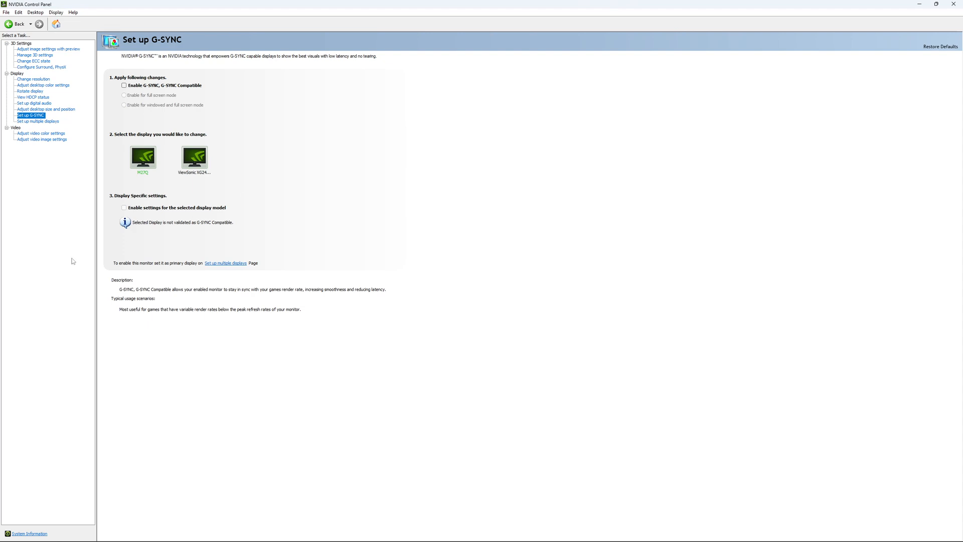
mouse_move(263, 310)
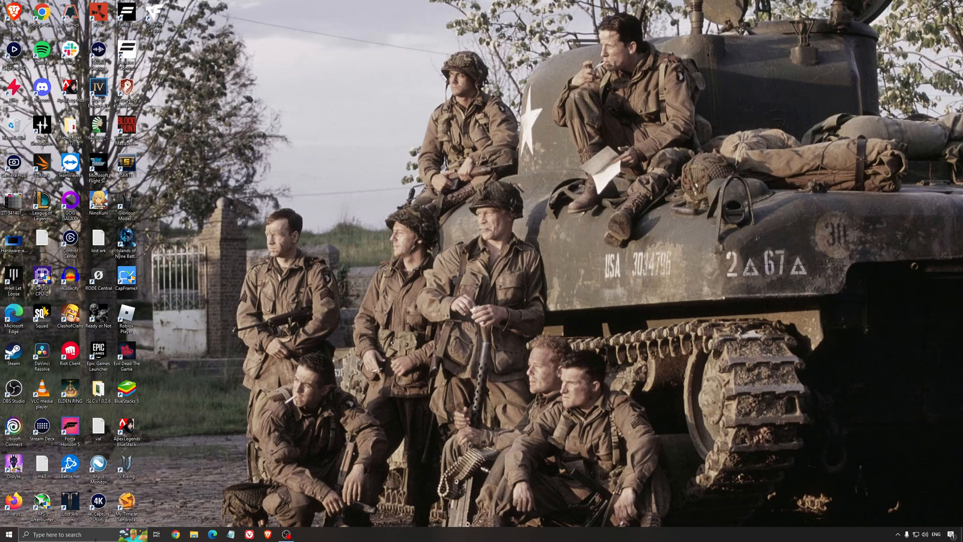
- Confirm the High performance power plan is selected, then close Power Options
left_click(304, 534)
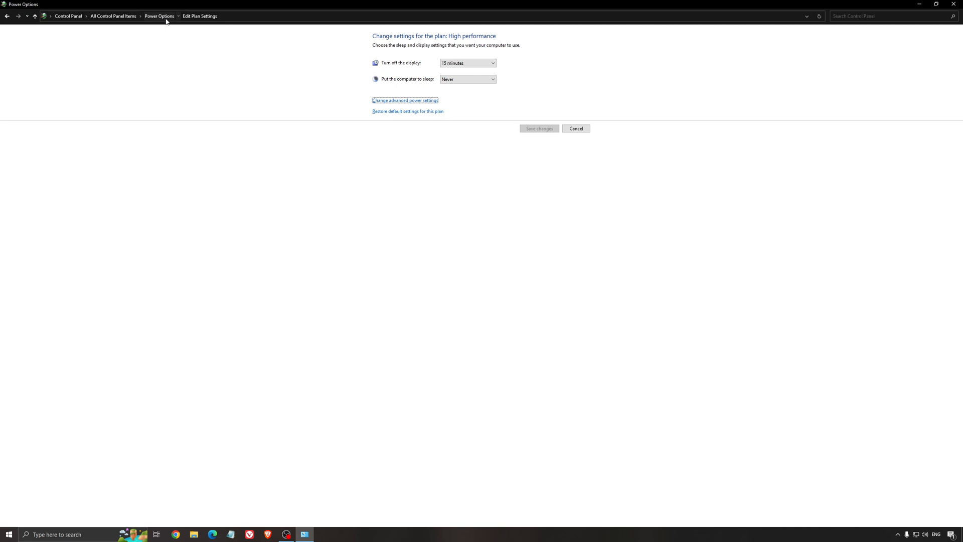
left_click(159, 16)
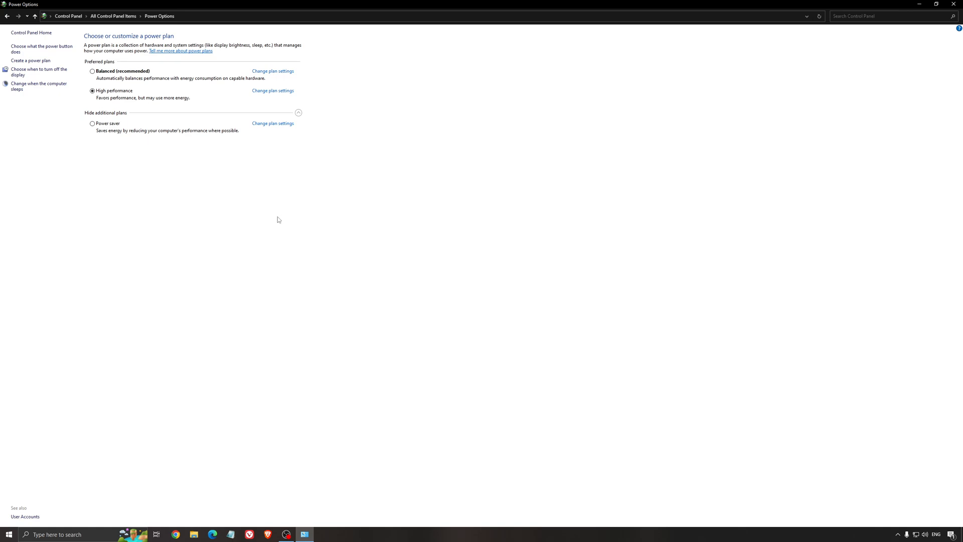
left_click(919, 5)
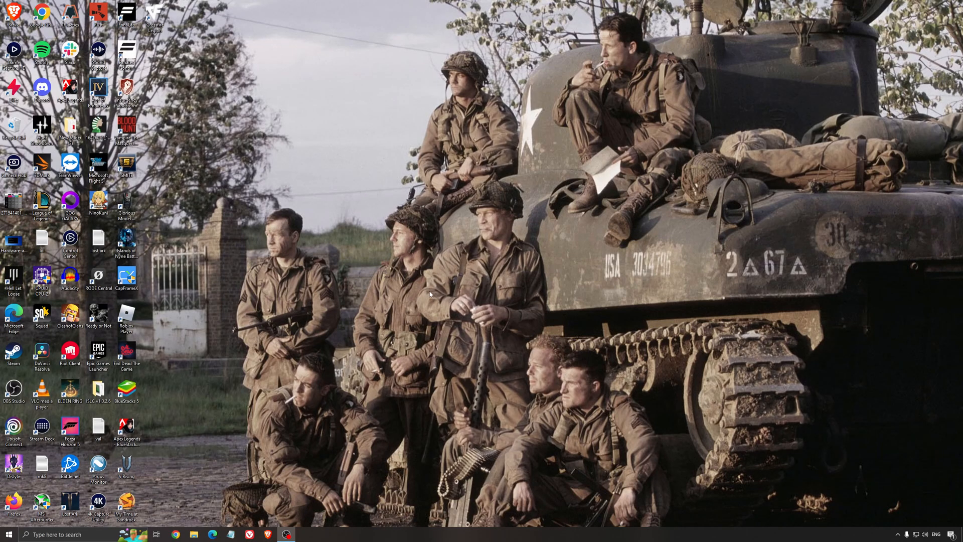
- Open the ISLC v1.0.2.6 folder and launch Intelligent standby list cleaner
double_click(98, 388)
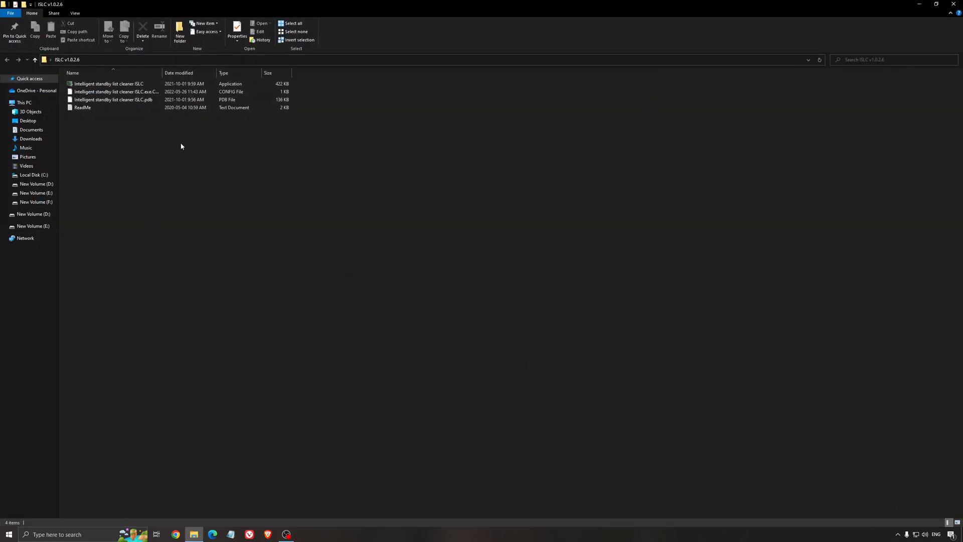
double_click(109, 84)
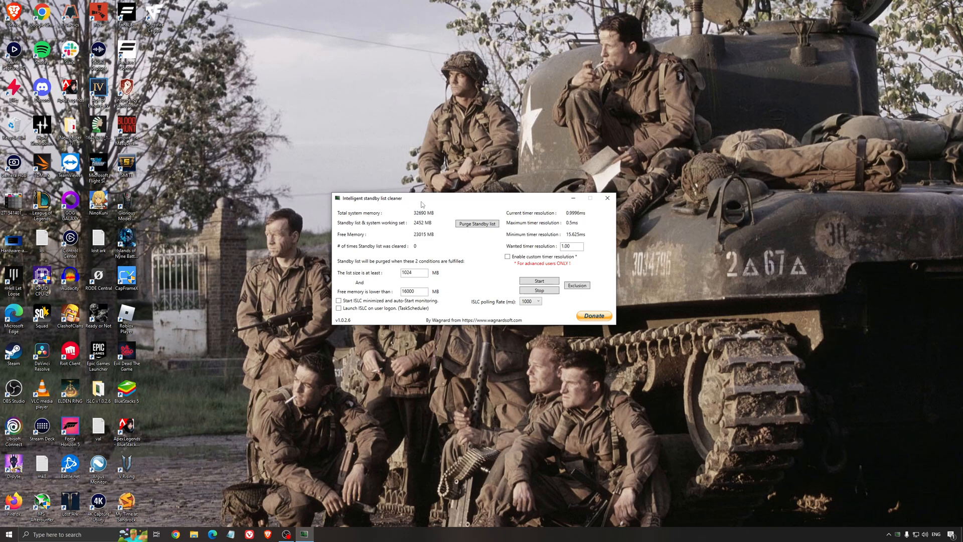
mouse_move(418, 204)
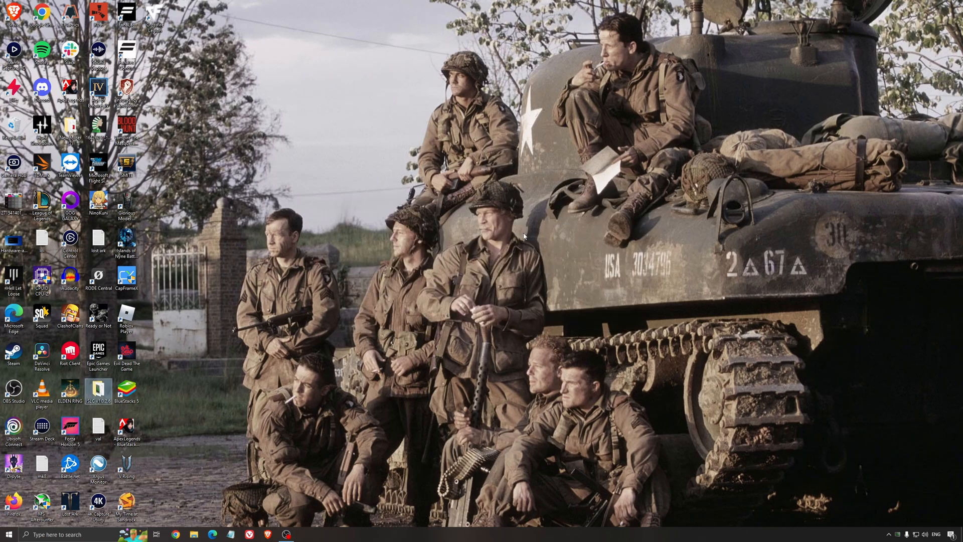
mouse_move(553, 363)
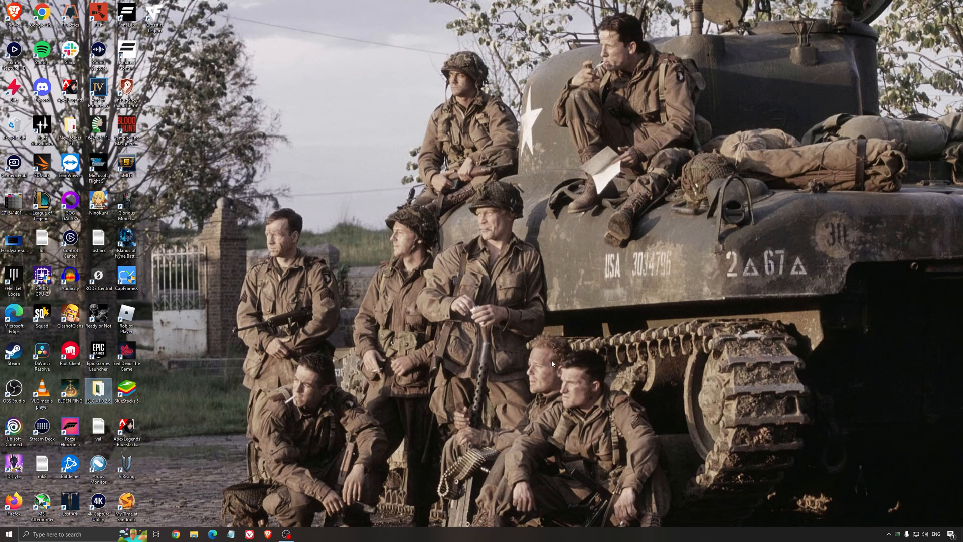
mouse_move(502, 365)
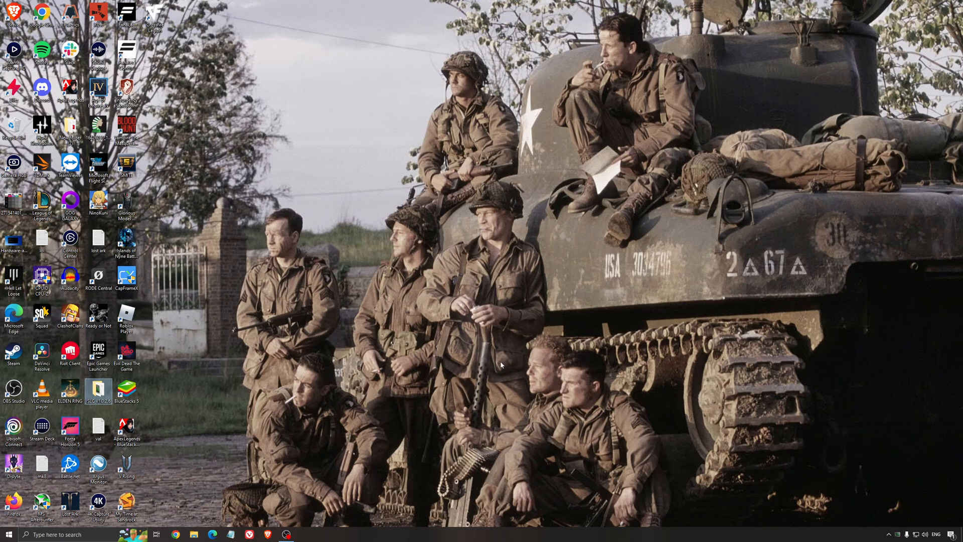
mouse_move(488, 304)
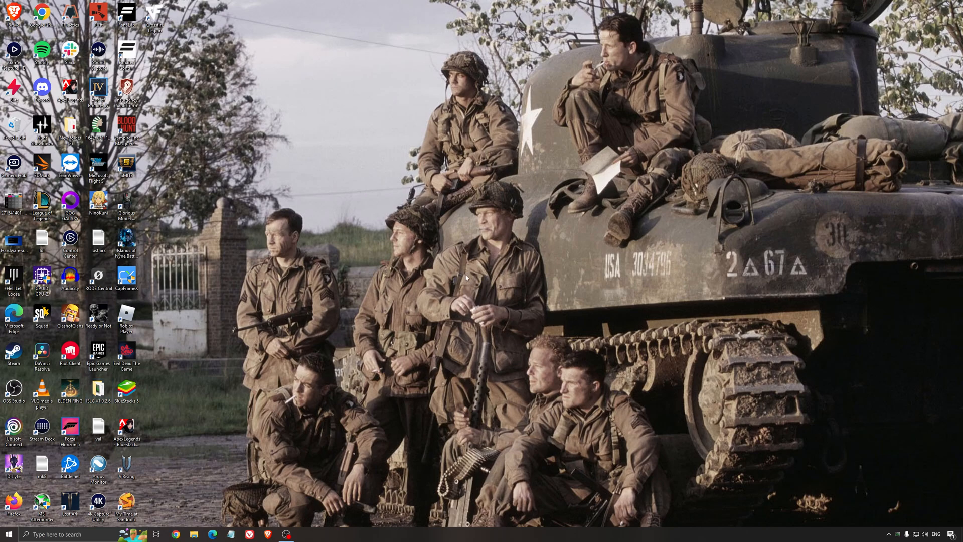
mouse_move(468, 276)
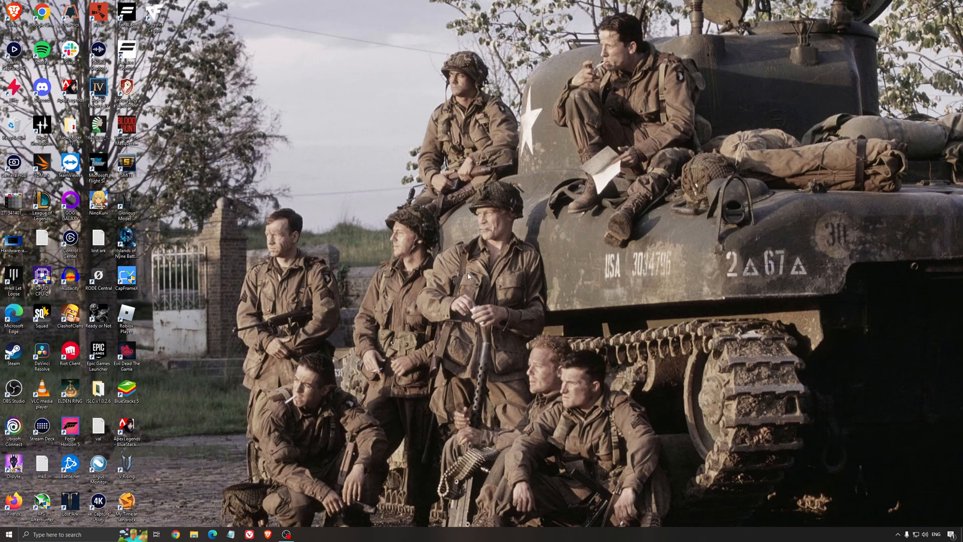
mouse_move(467, 278)
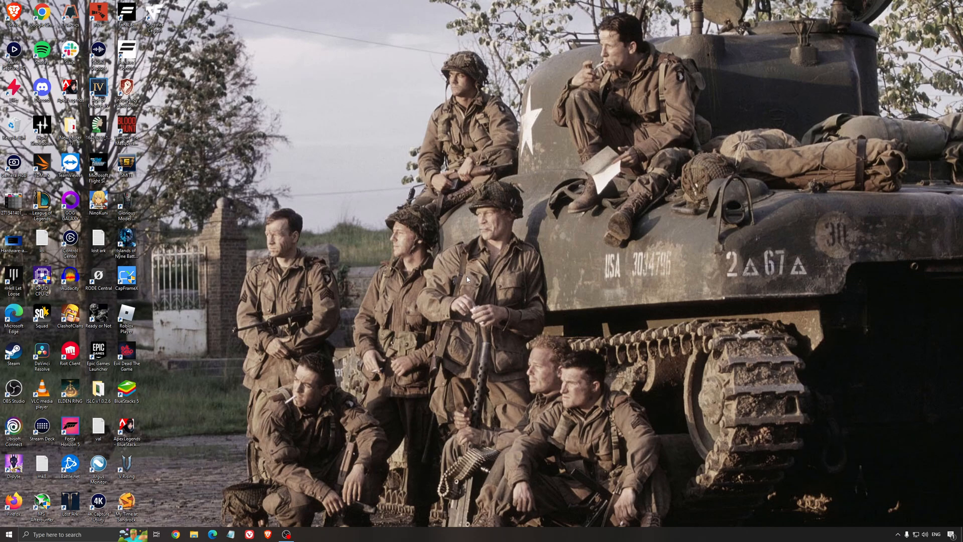
mouse_move(474, 273)
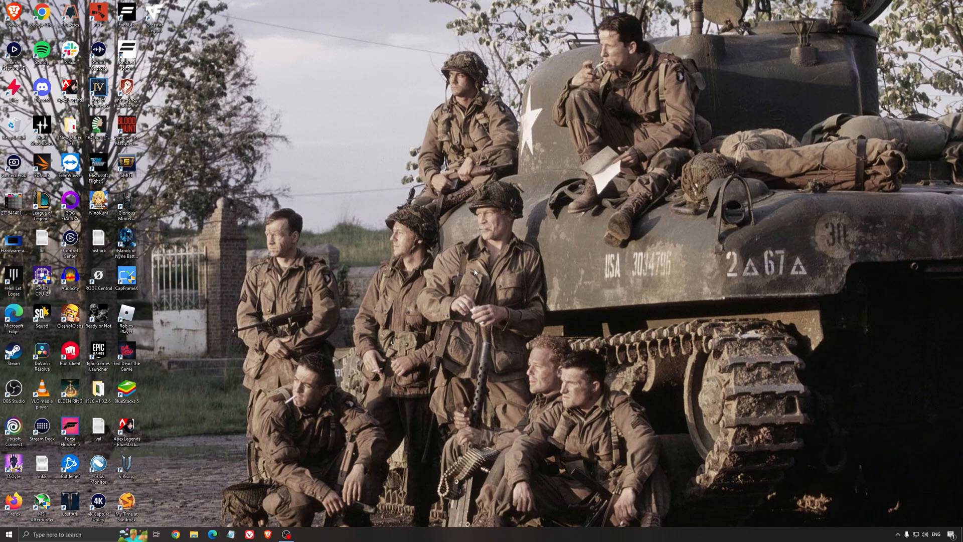
mouse_move(477, 272)
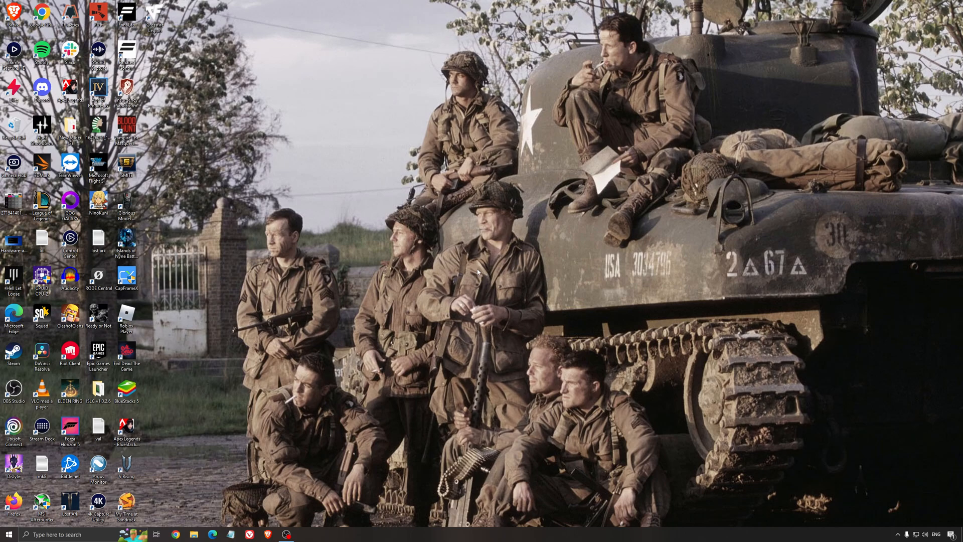
mouse_move(456, 262)
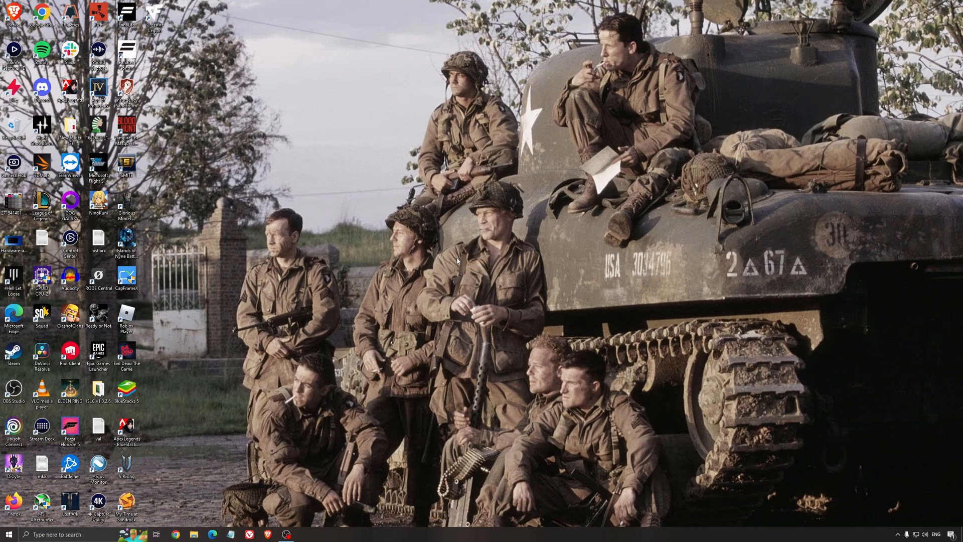
mouse_move(446, 244)
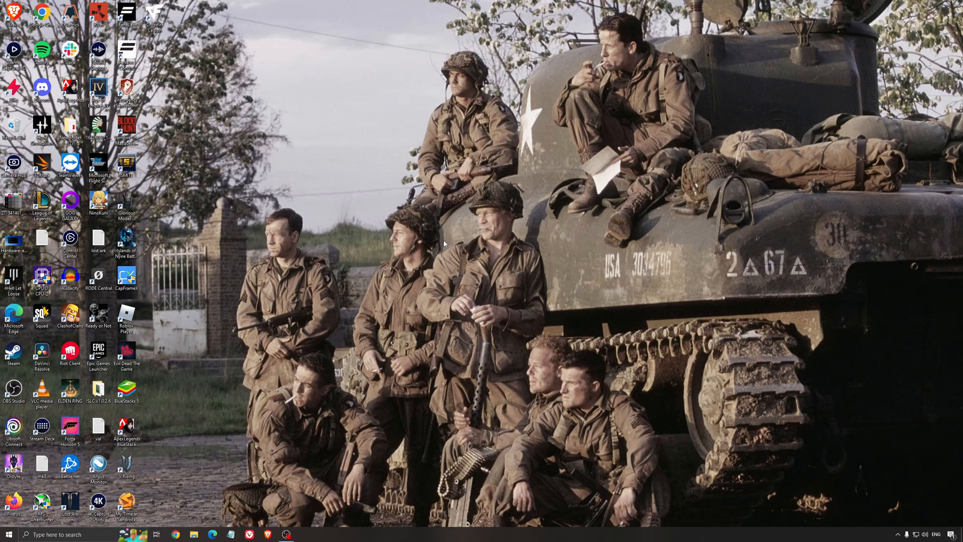
mouse_move(473, 262)
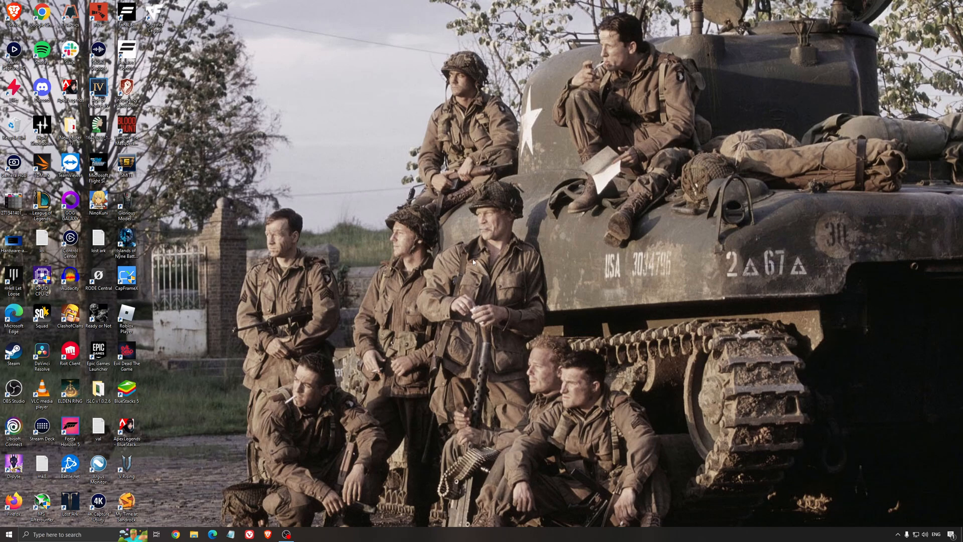
mouse_move(503, 269)
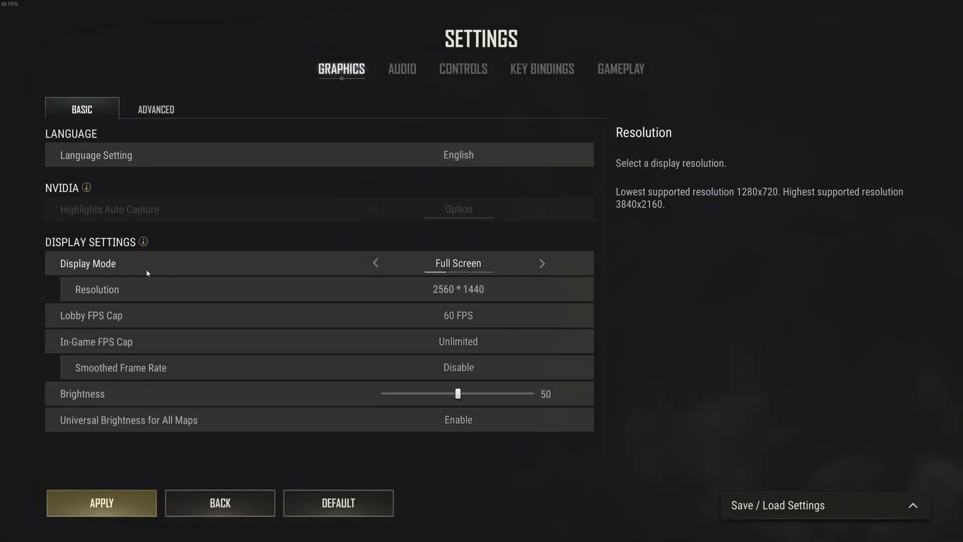
mouse_move(458, 263)
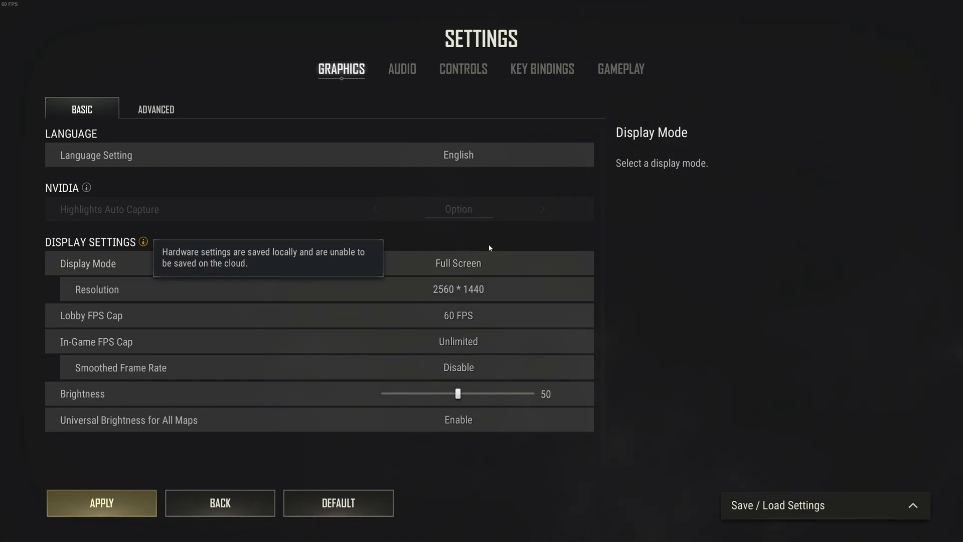
- Set full screen at 2560*1440 and switch to the Advanced graphics tab
left_click(457, 289)
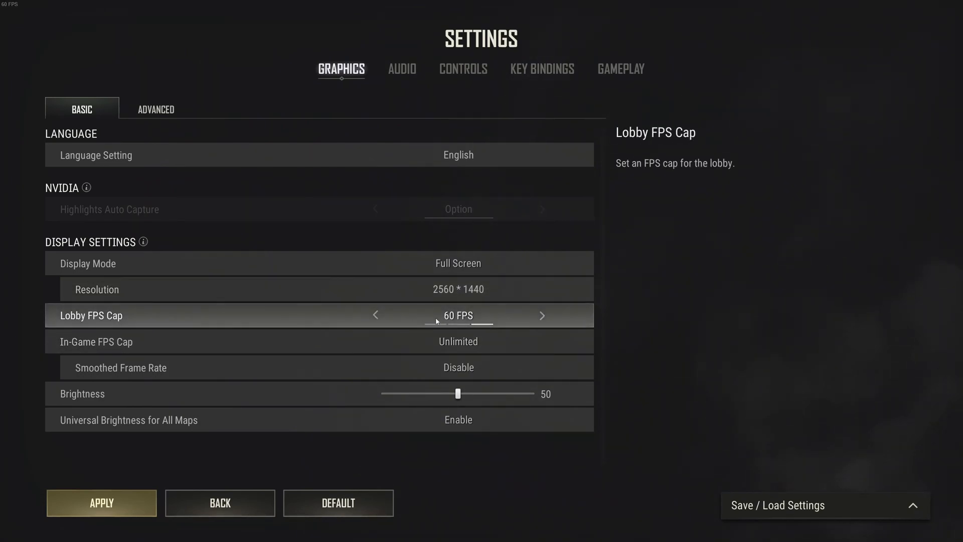
mouse_move(476, 321)
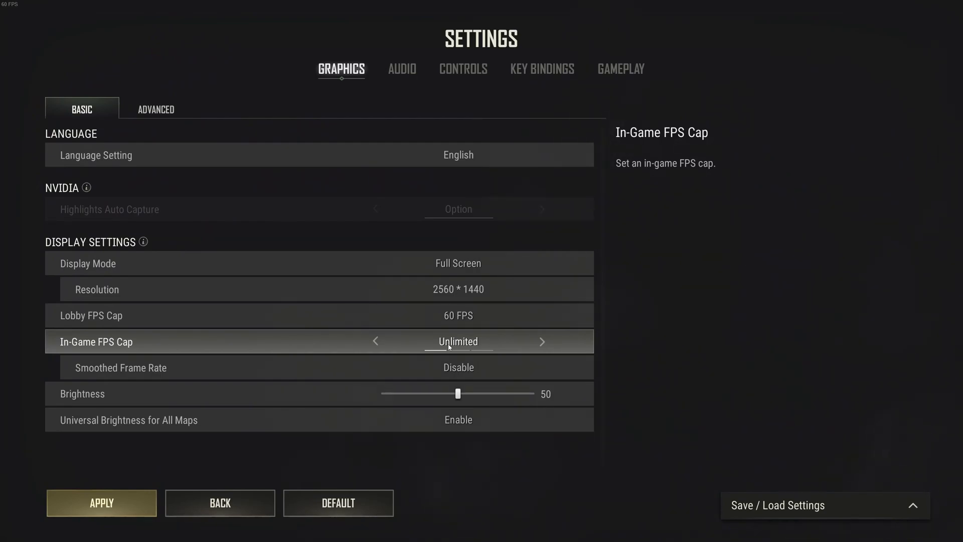
mouse_move(423, 344)
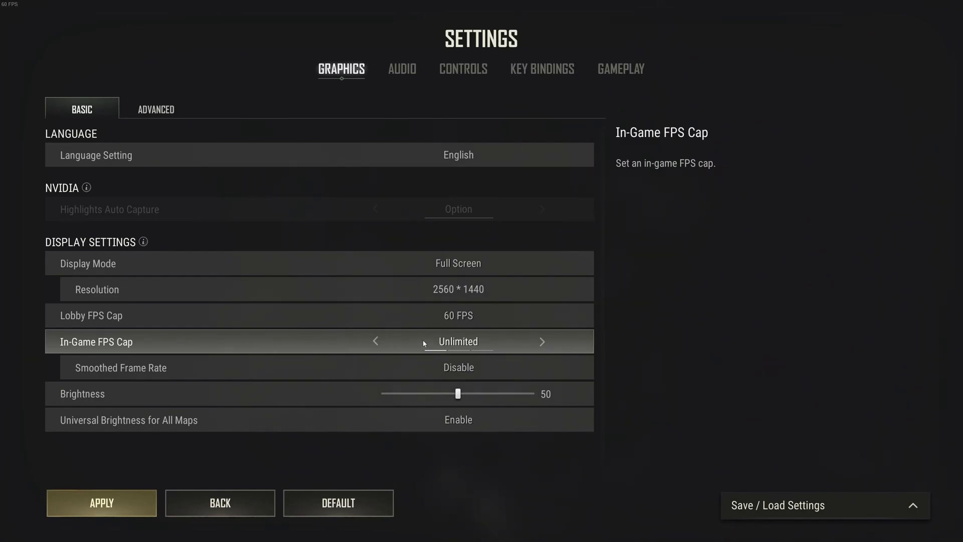
left_click(155, 109)
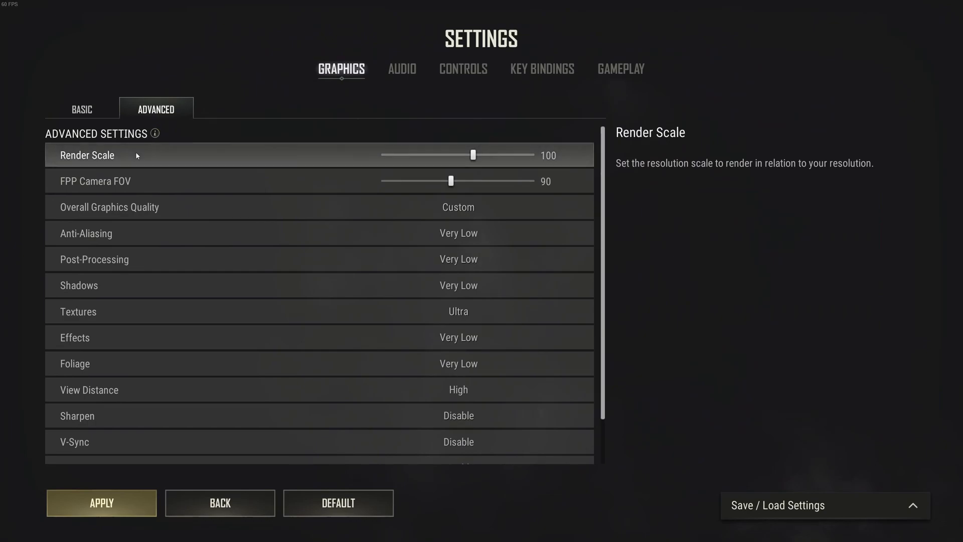
mouse_move(461, 155)
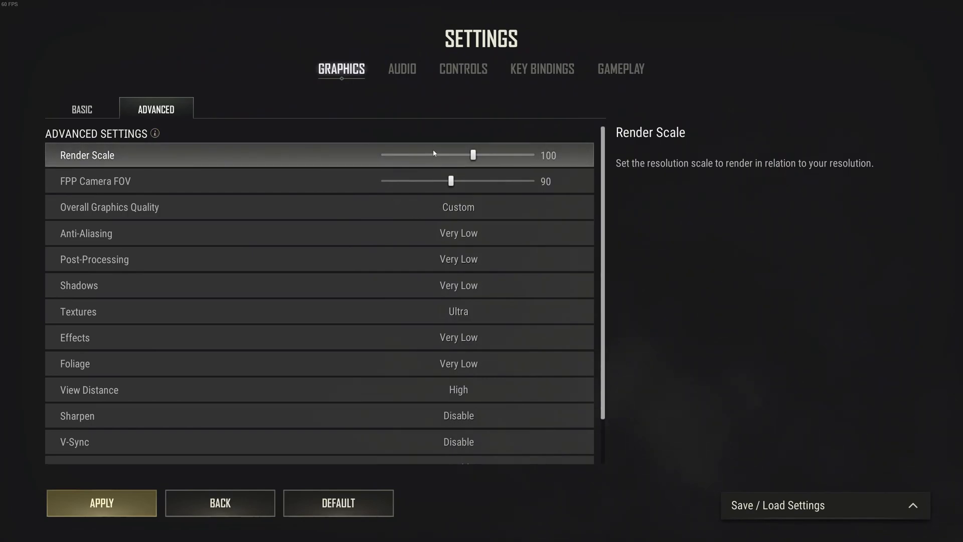
mouse_move(439, 158)
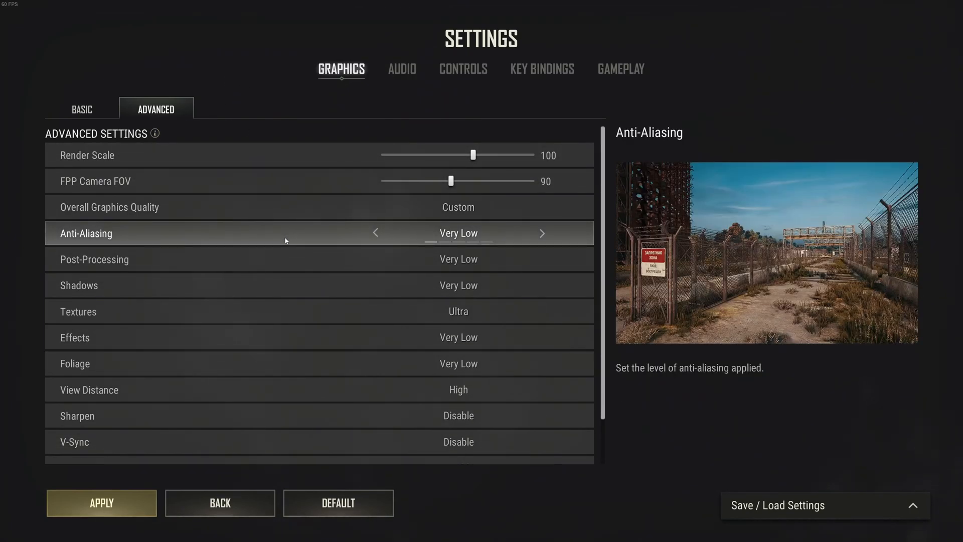
scroll("down", 3)
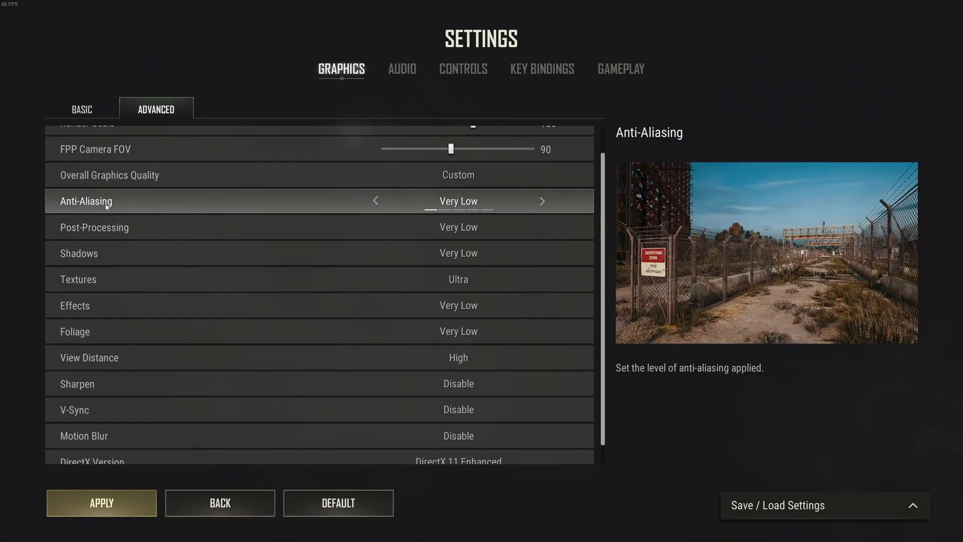
mouse_move(485, 209)
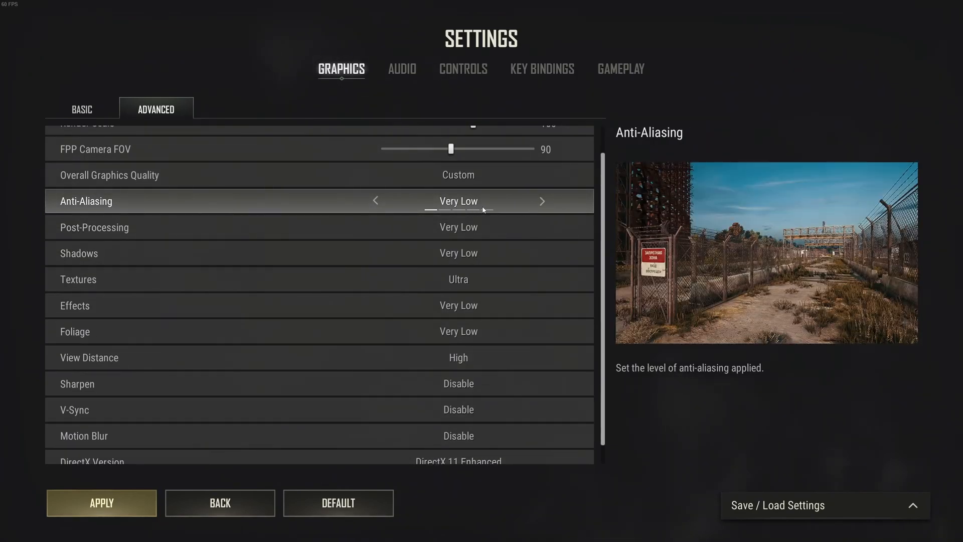
mouse_move(487, 209)
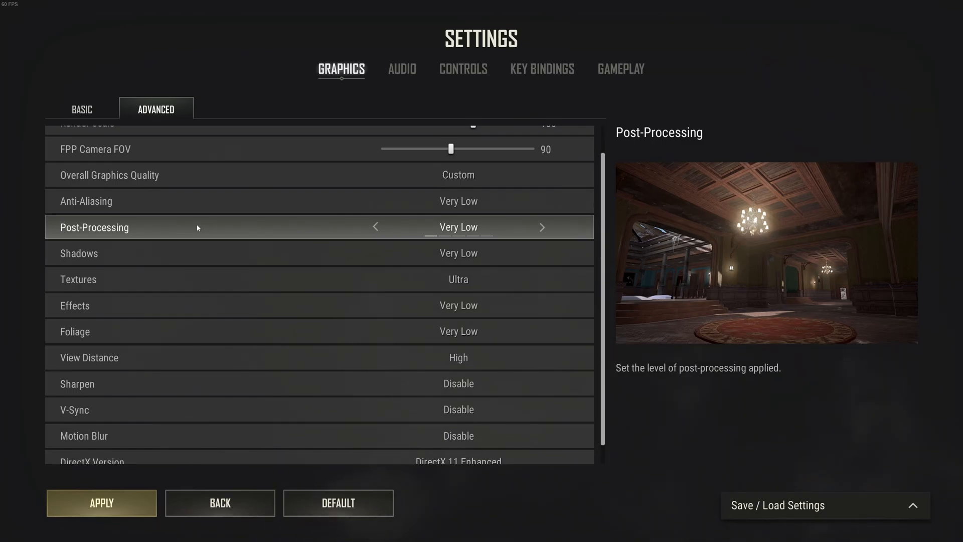
mouse_move(209, 254)
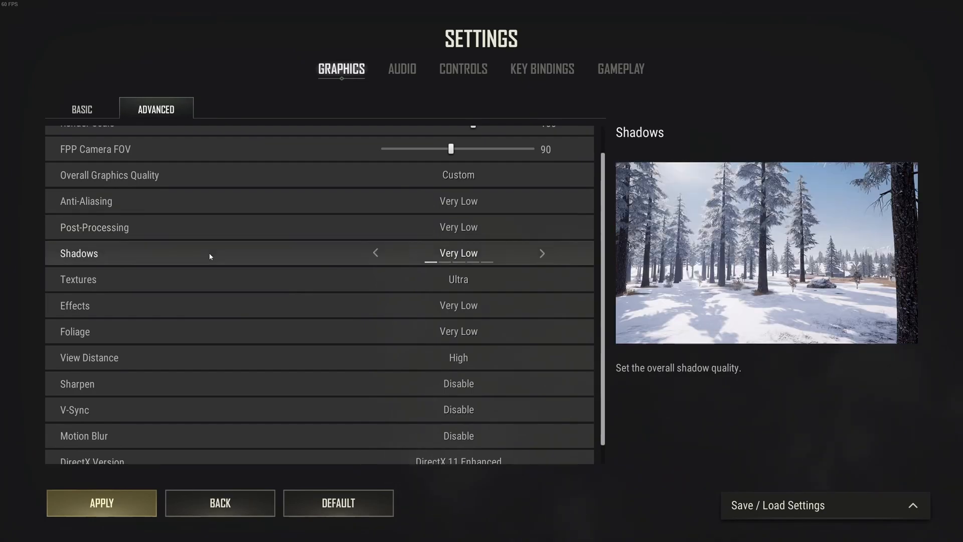
left_click(541, 252)
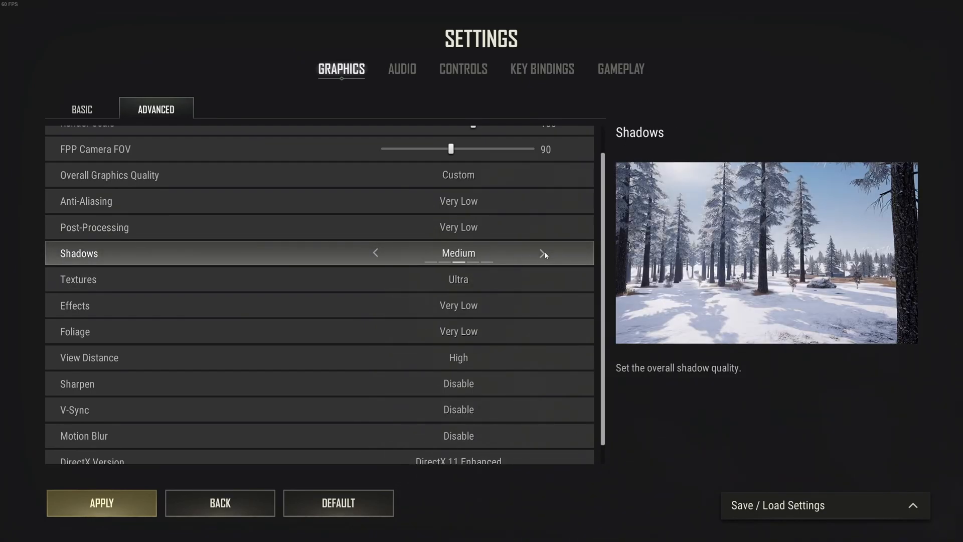
left_click(543, 253)
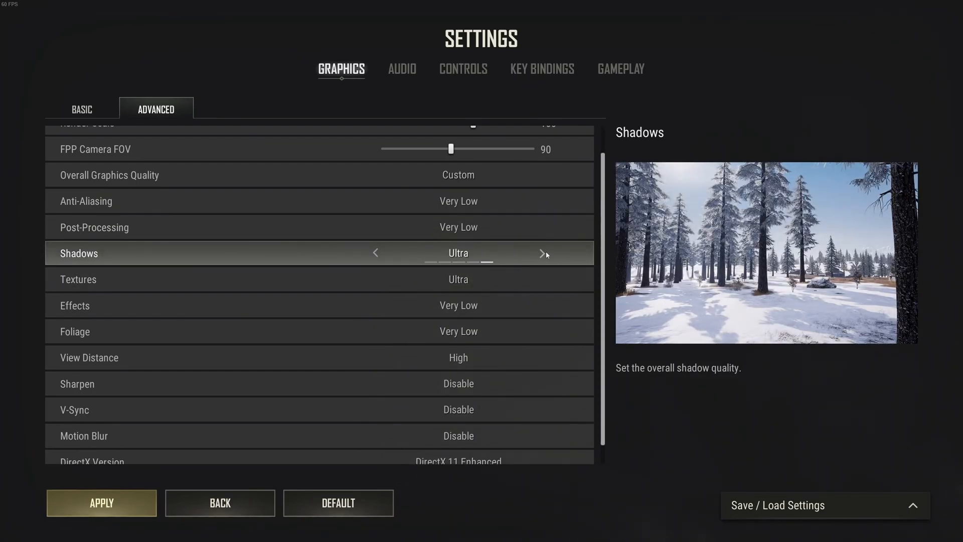
left_click(374, 253)
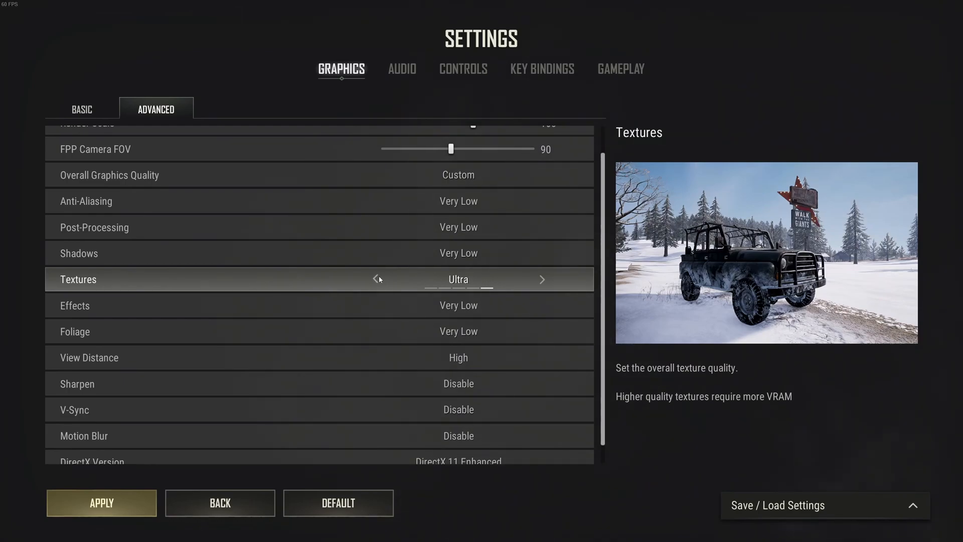
left_click(375, 279)
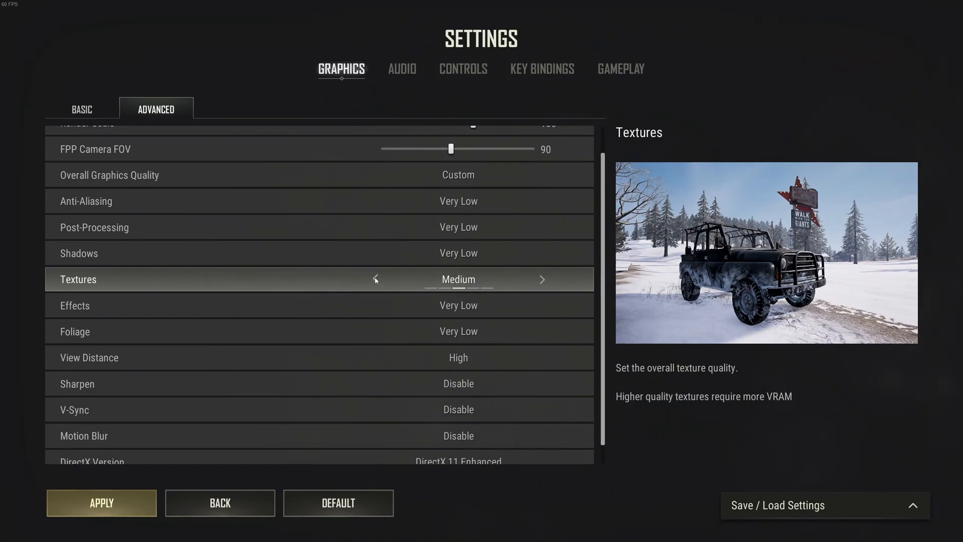
left_click(375, 279)
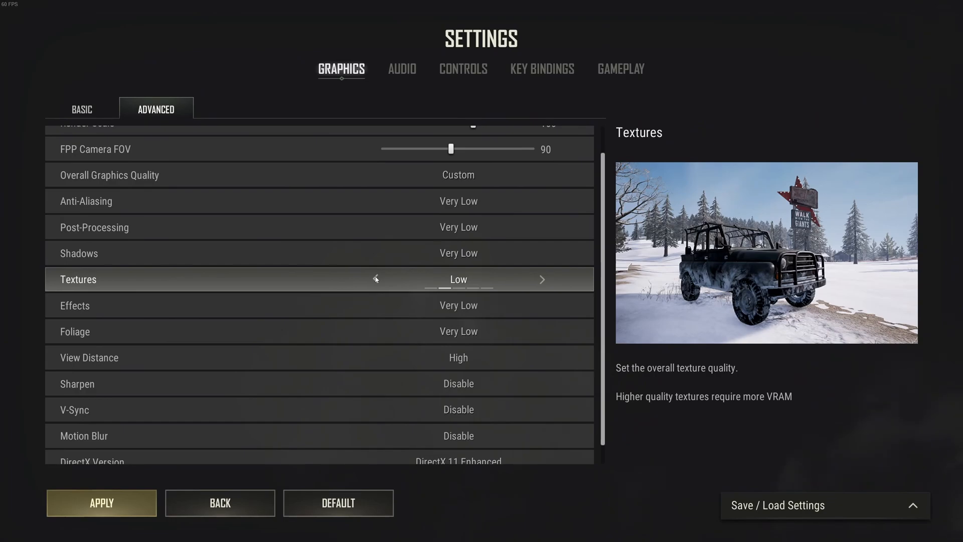
left_click(375, 279)
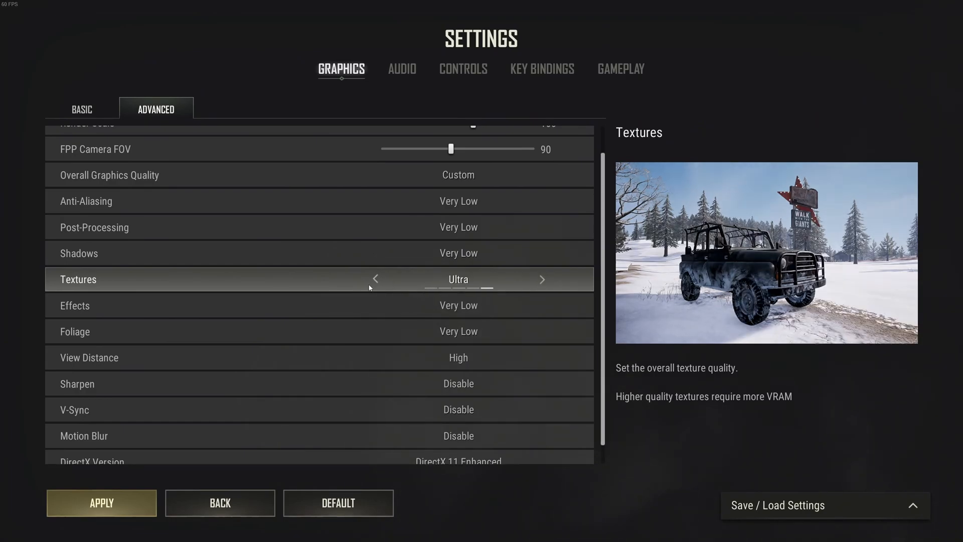
scroll("down", 3)
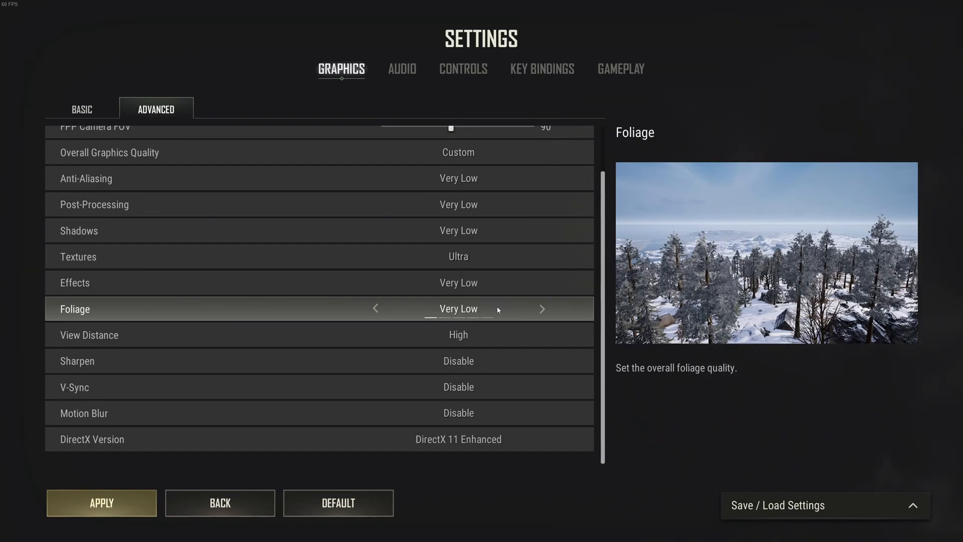
- Cycle View Distance through Very Low and settle it on Medium
left_click(89, 335)
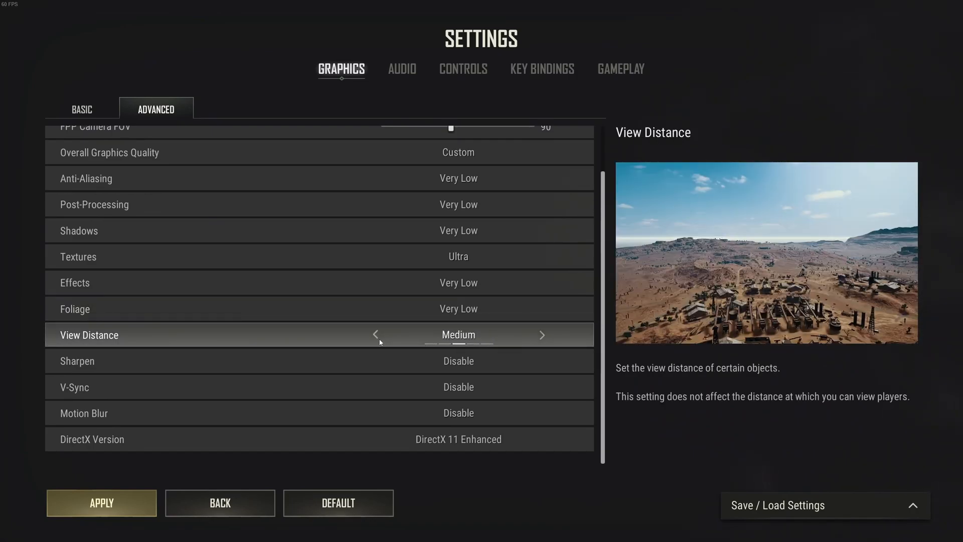
left_click(375, 335)
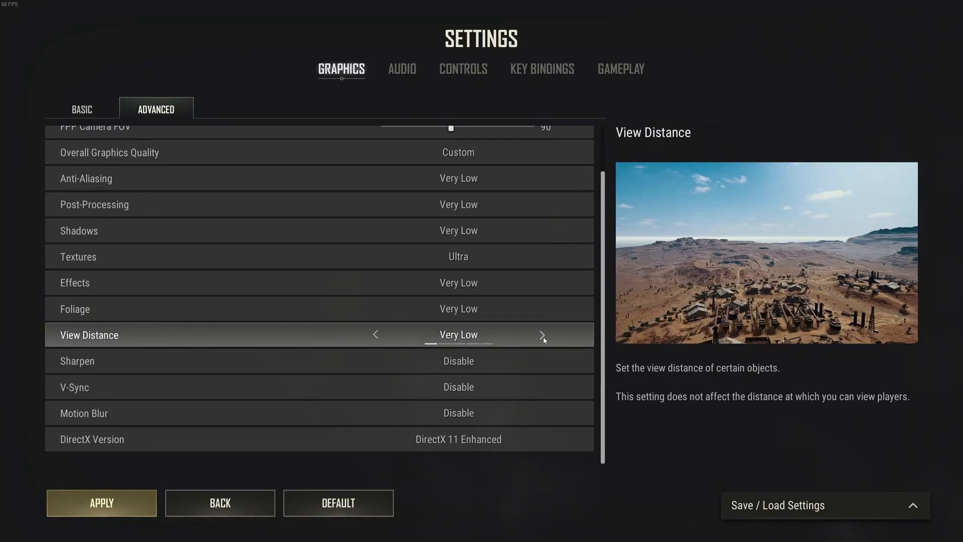
left_click(542, 335)
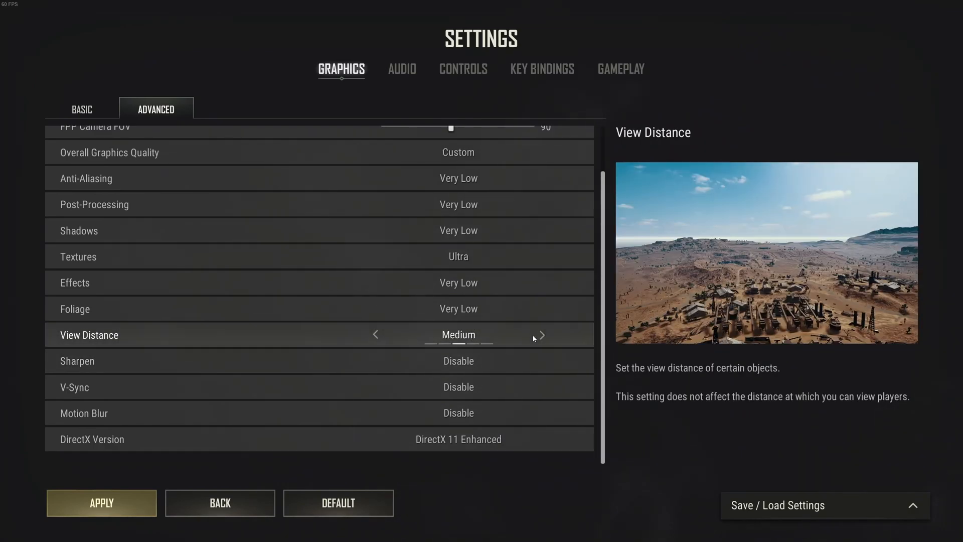
left_click(541, 334)
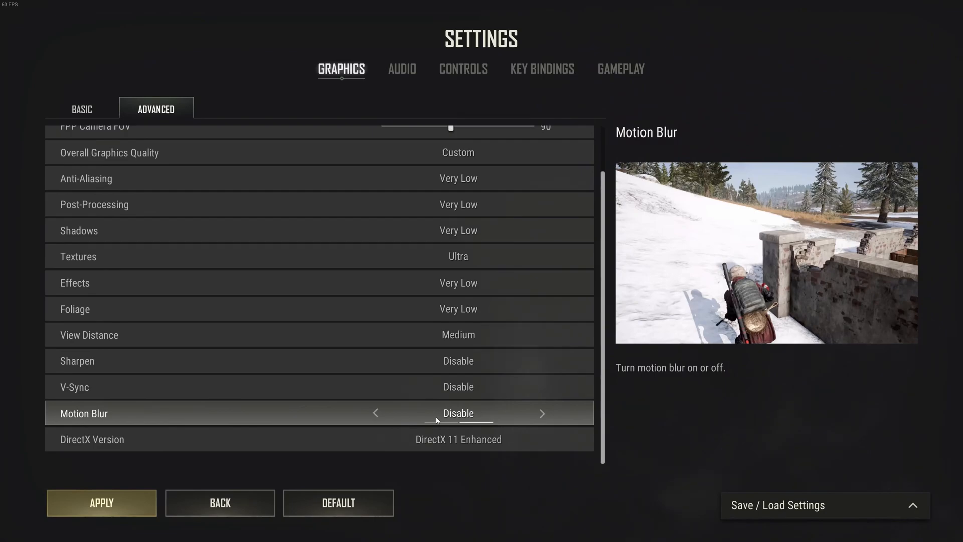
left_click(375, 438)
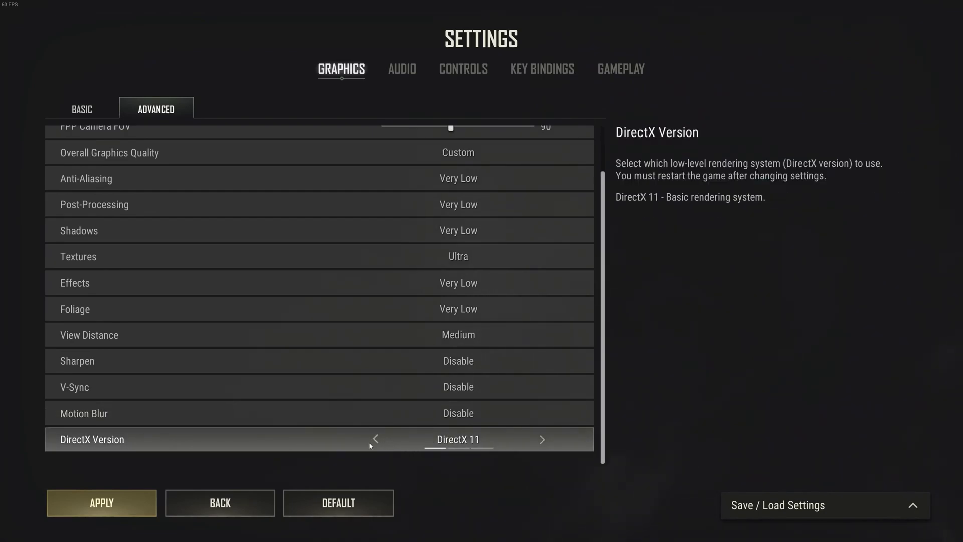
mouse_move(454, 445)
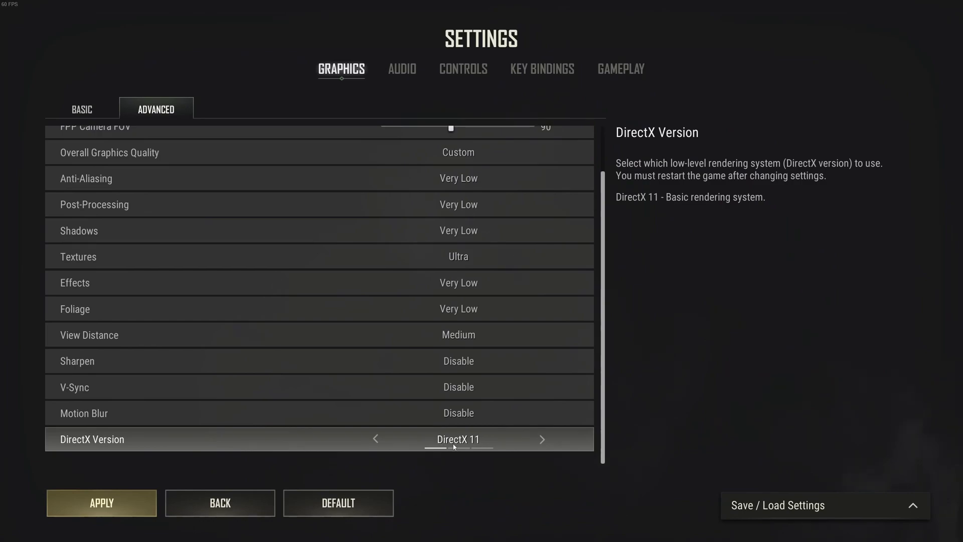
mouse_move(490, 449)
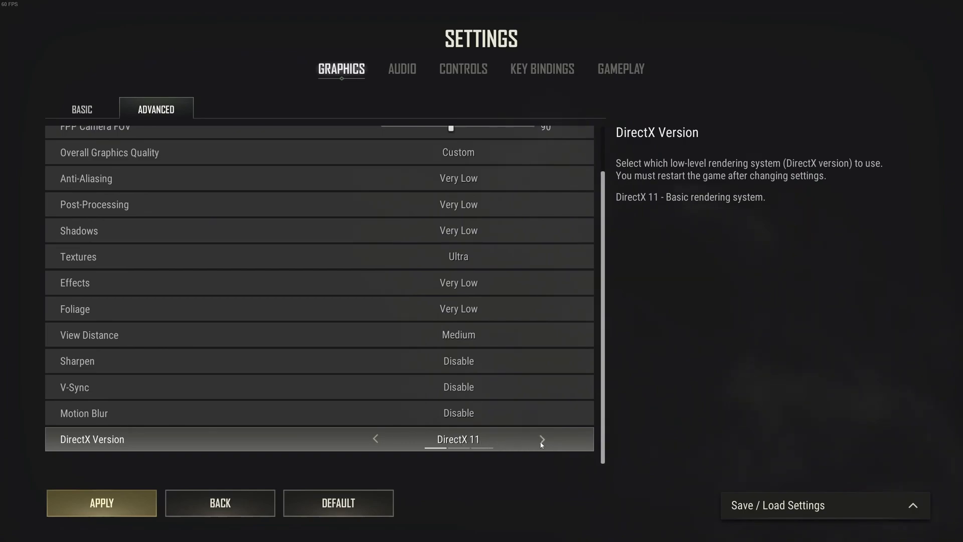
left_click(542, 439)
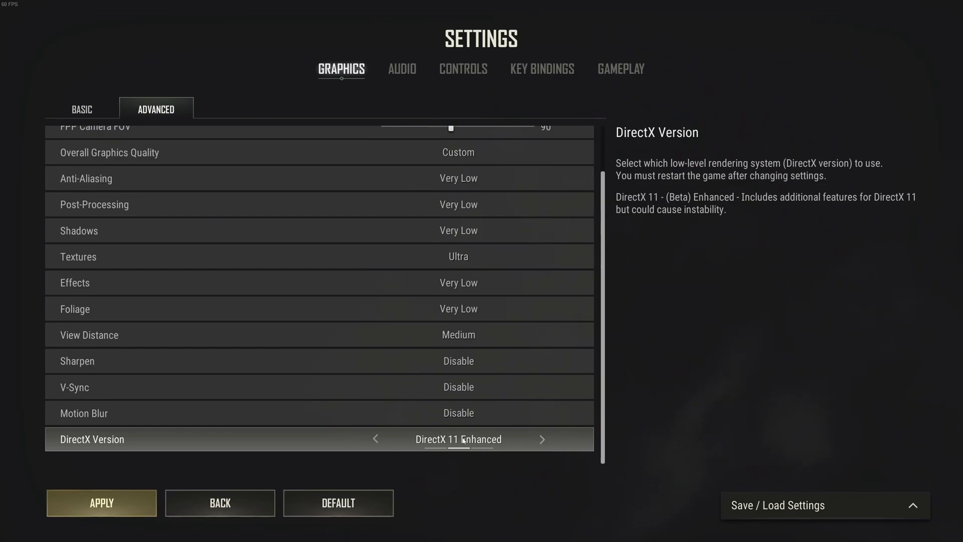
mouse_move(536, 439)
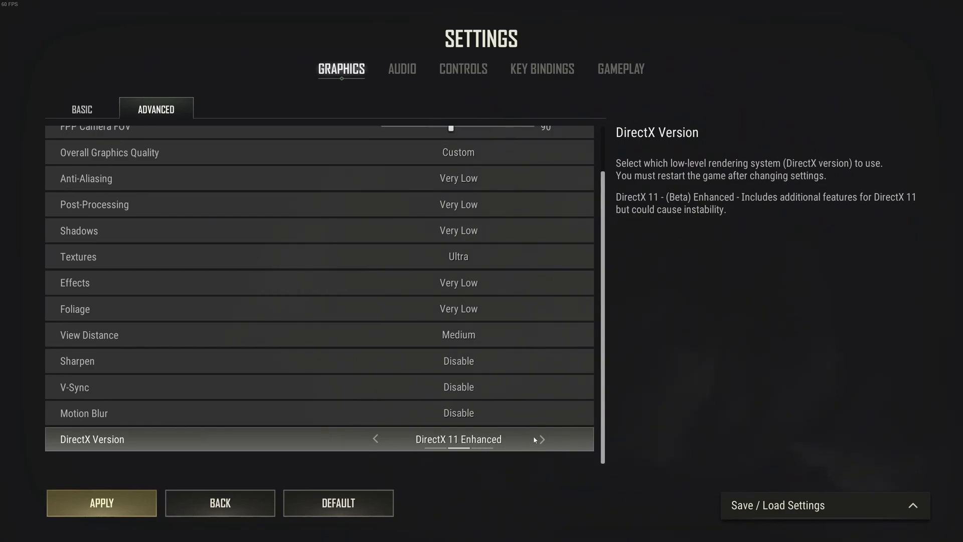
left_click(540, 438)
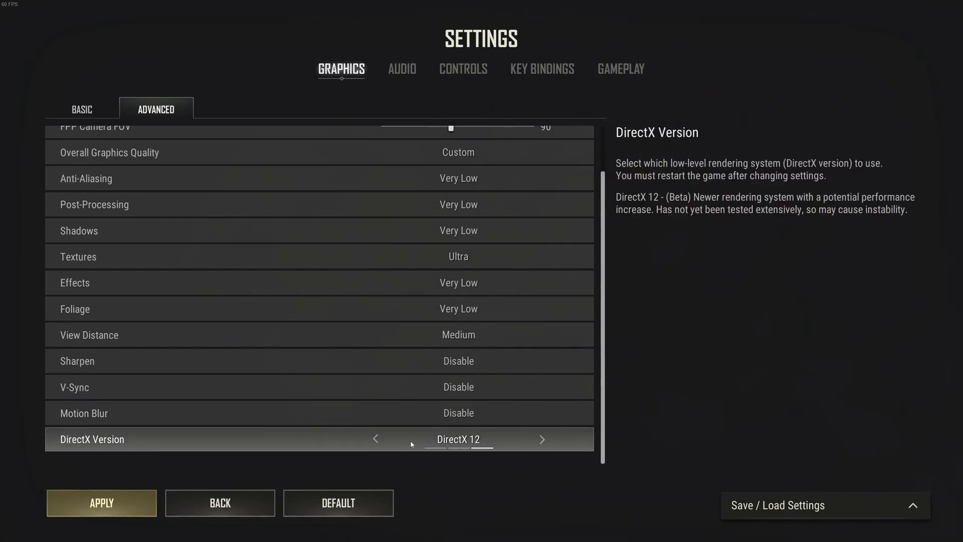
mouse_move(376, 443)
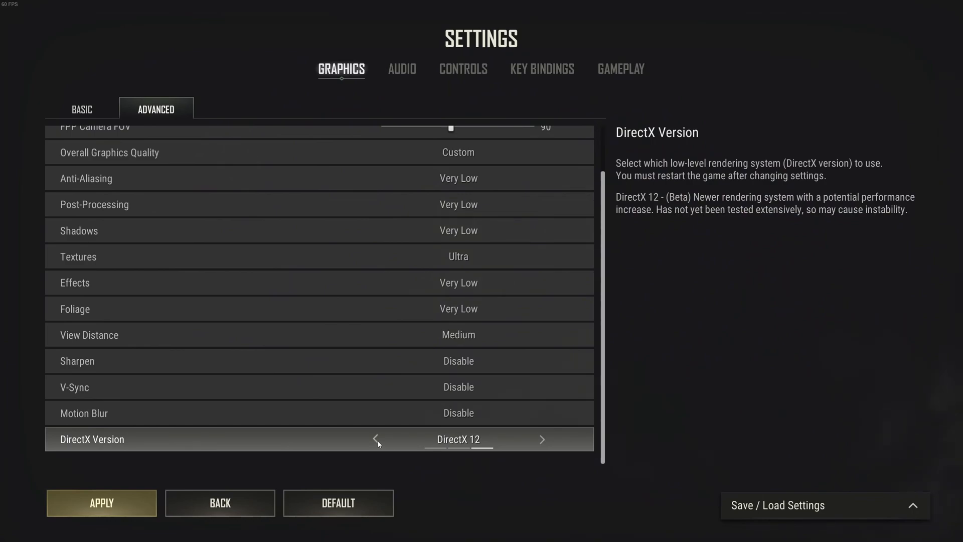
left_click(375, 439)
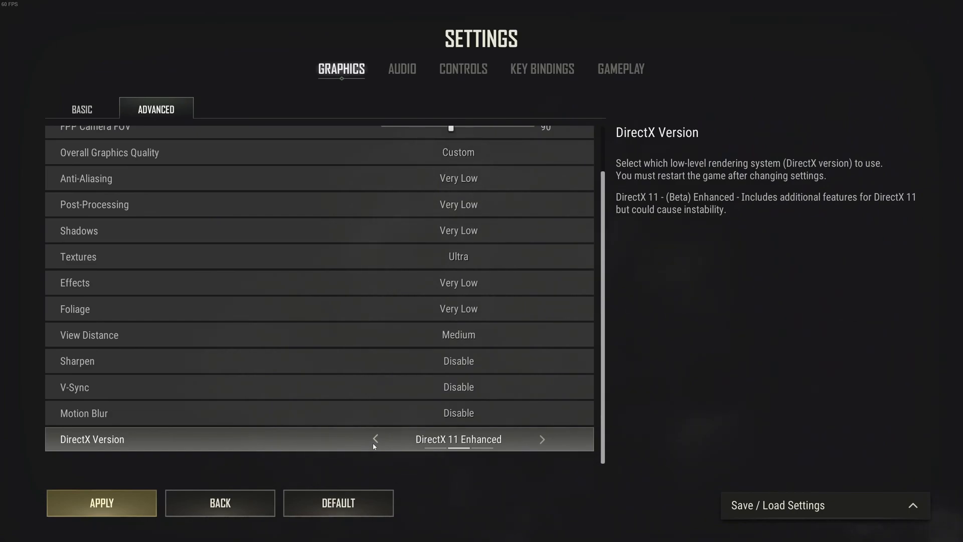
left_click(375, 439)
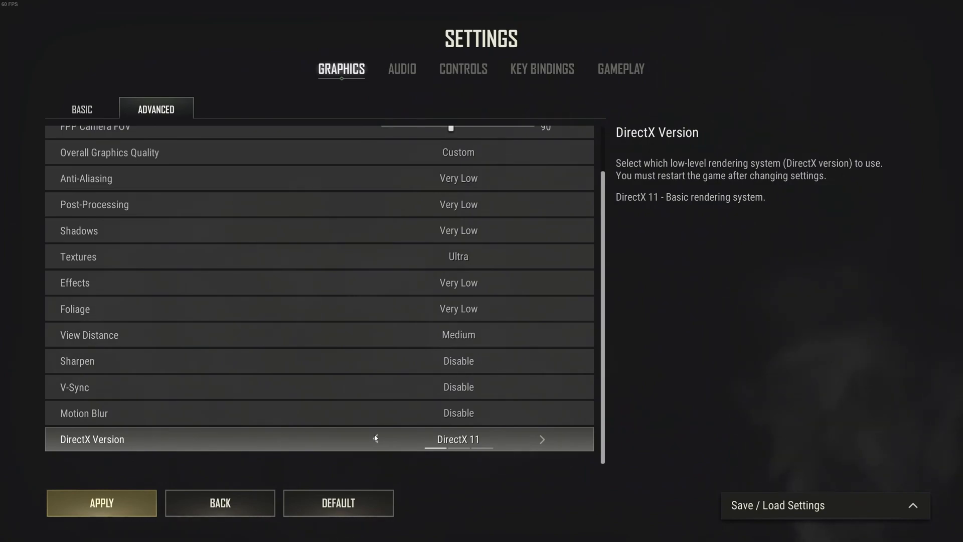
left_click(541, 438)
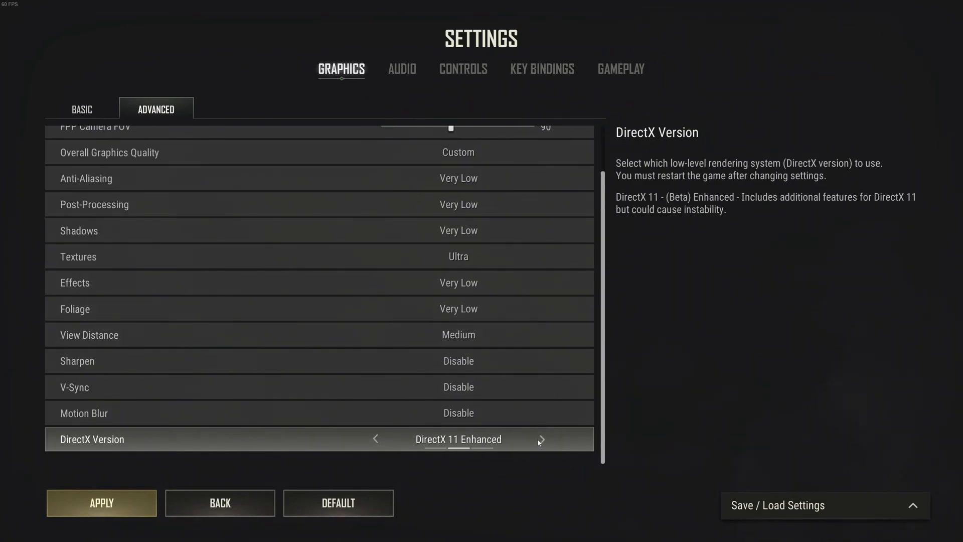